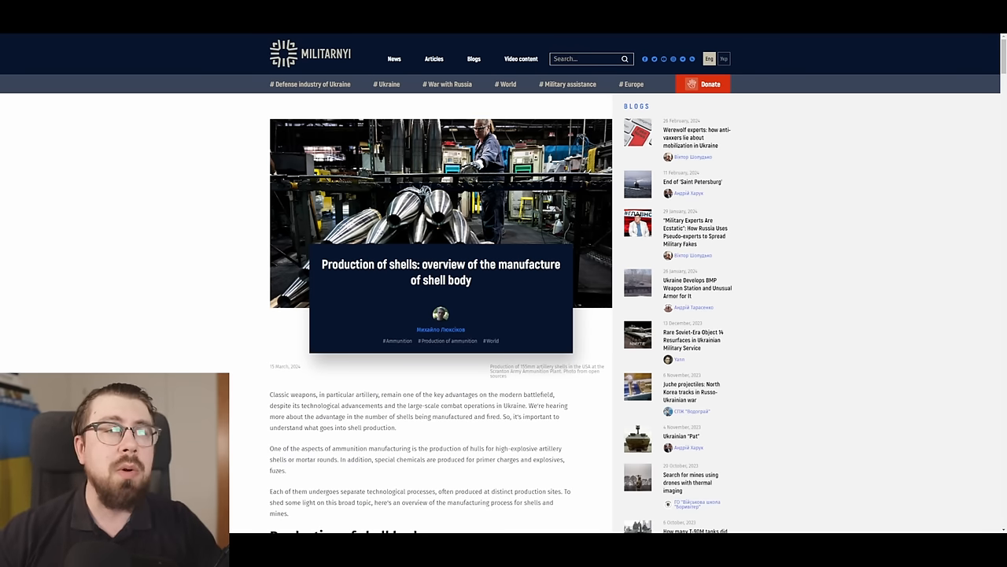
pyautogui.scroll(-3)
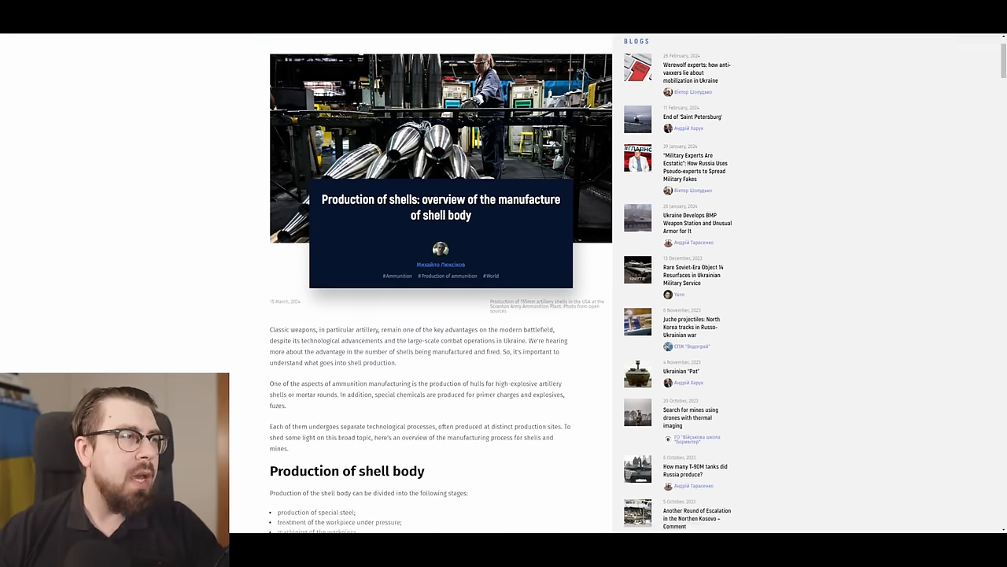
pyautogui.scroll(-3)
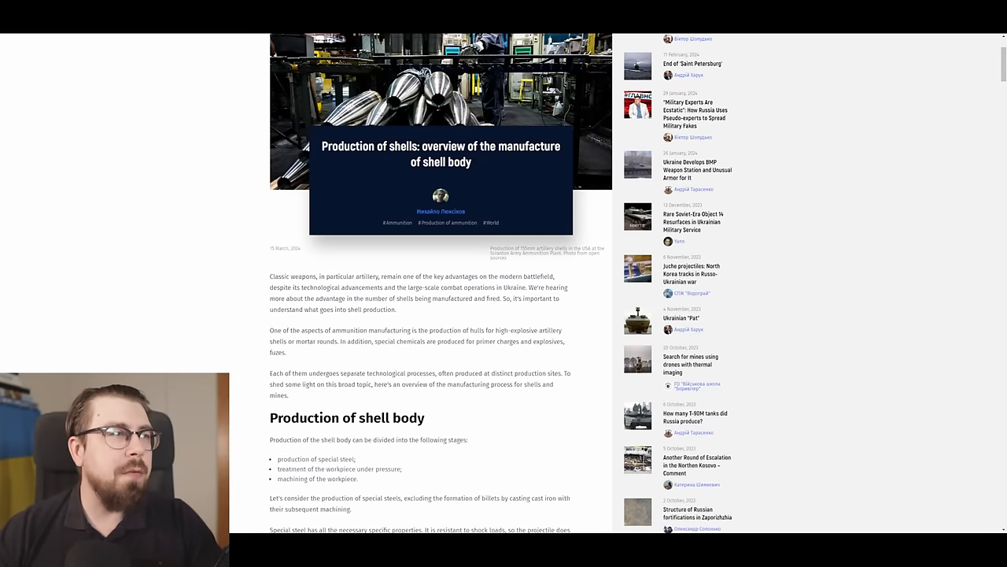
pyautogui.scroll(-3)
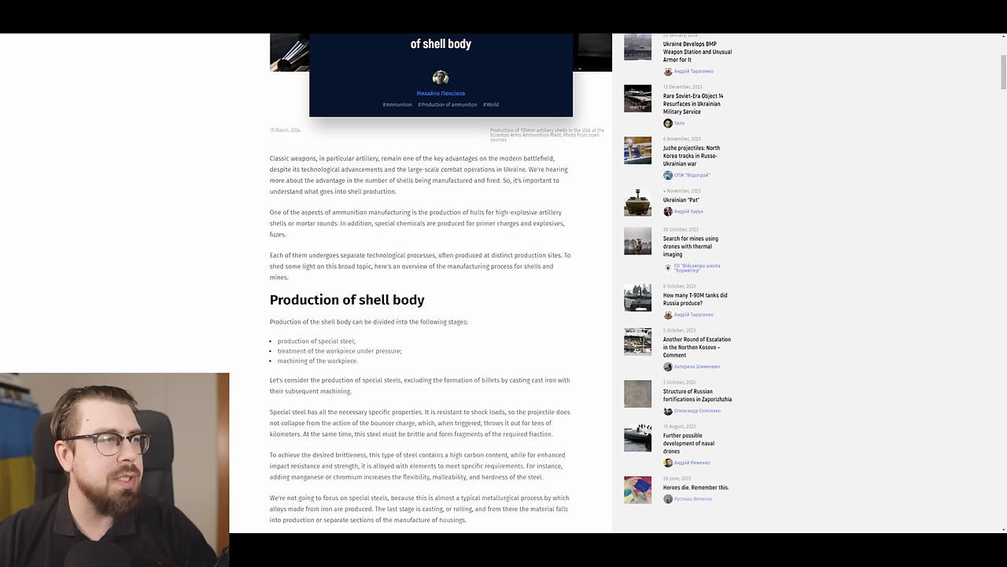
pyautogui.scroll(-3)
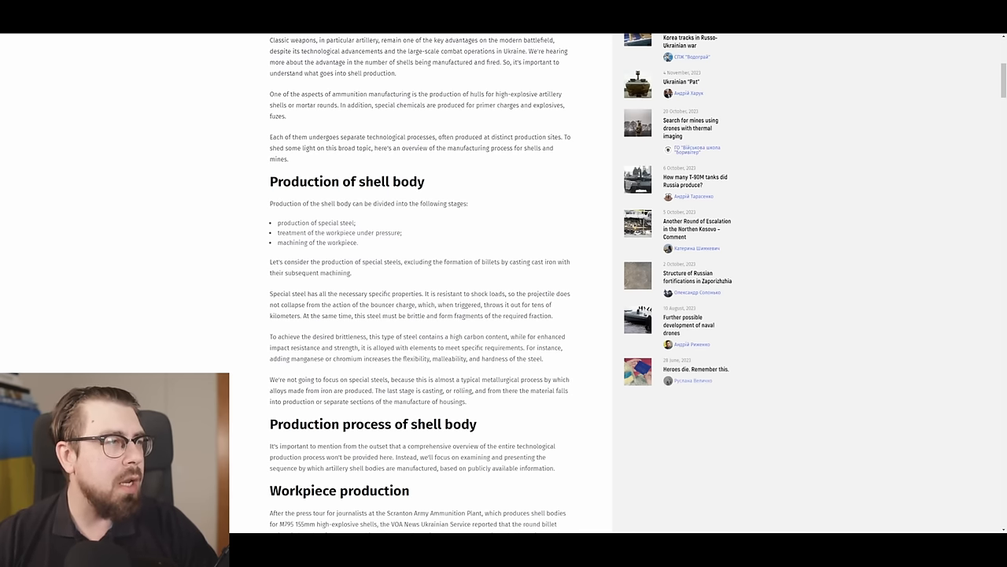
pyautogui.scroll(-3)
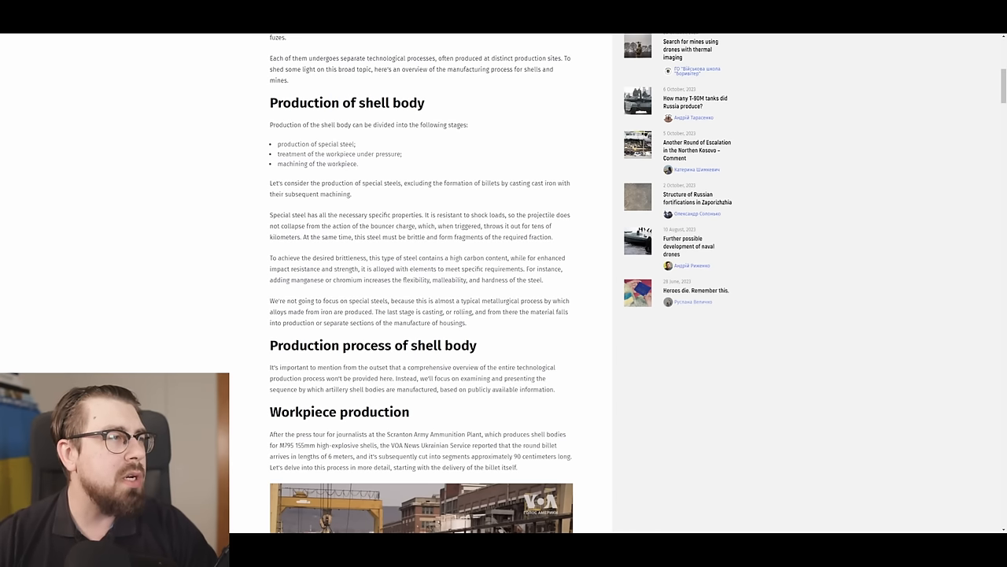
pyautogui.scroll(-3)
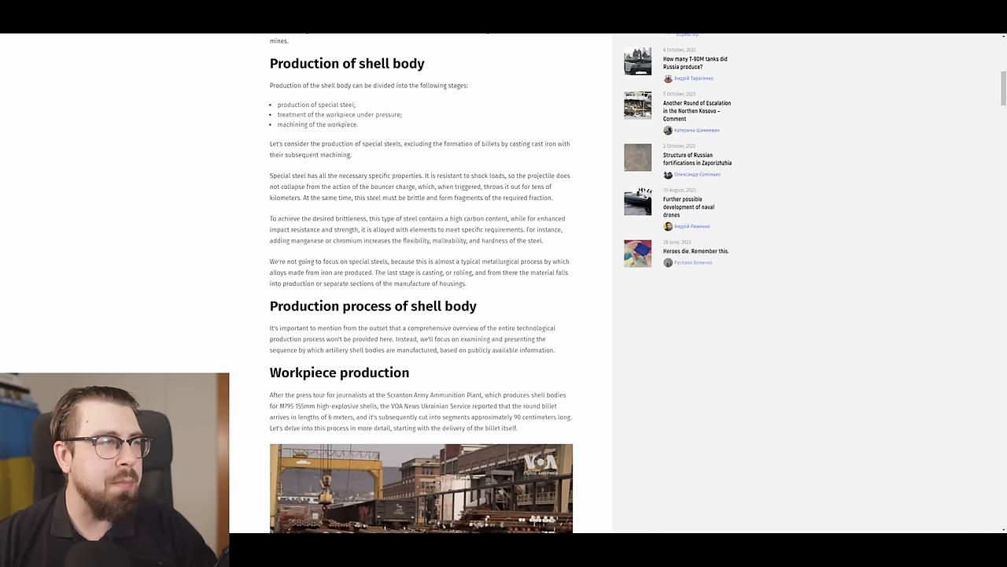
pyautogui.scroll(-3)
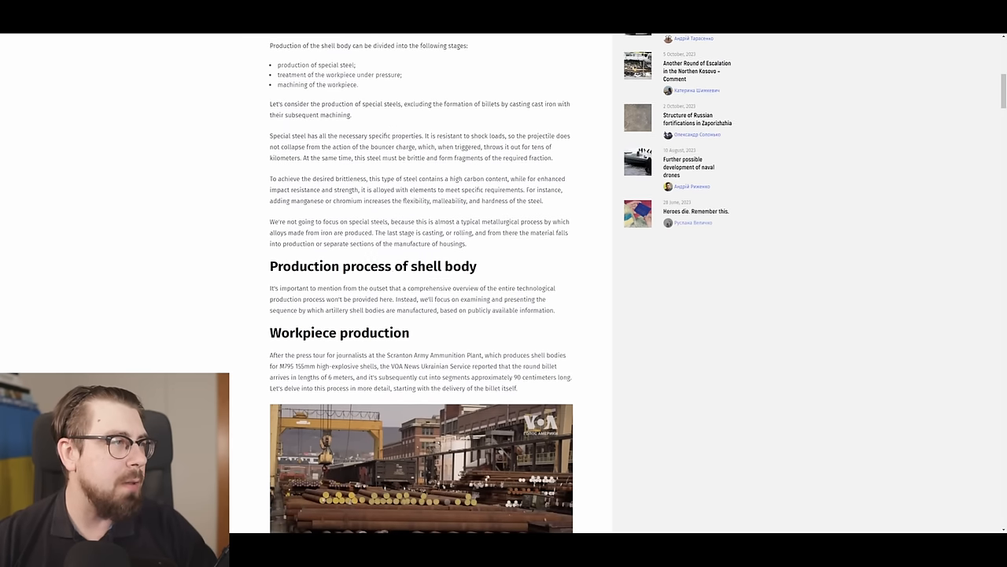
pyautogui.scroll(-3)
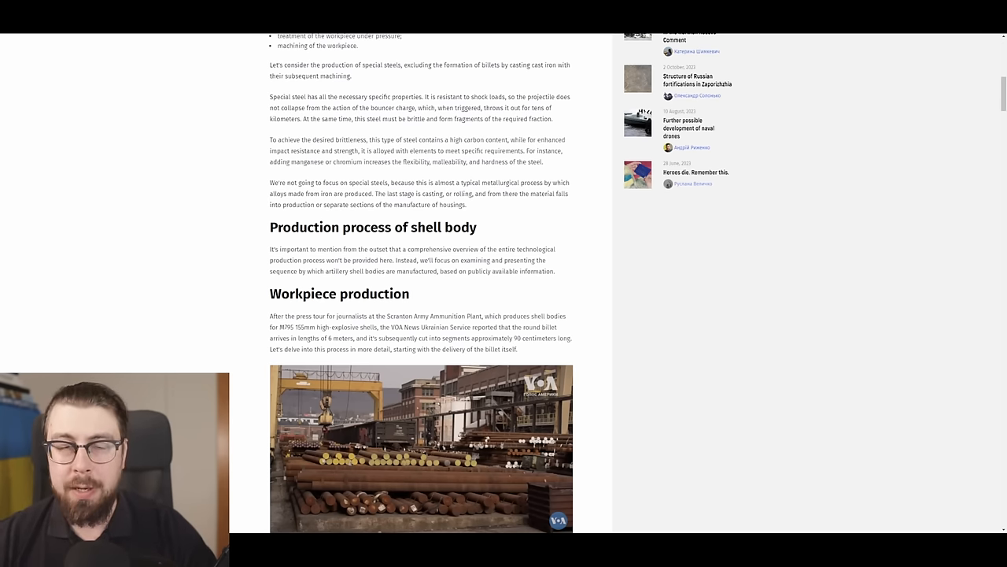
pyautogui.scroll(-3)
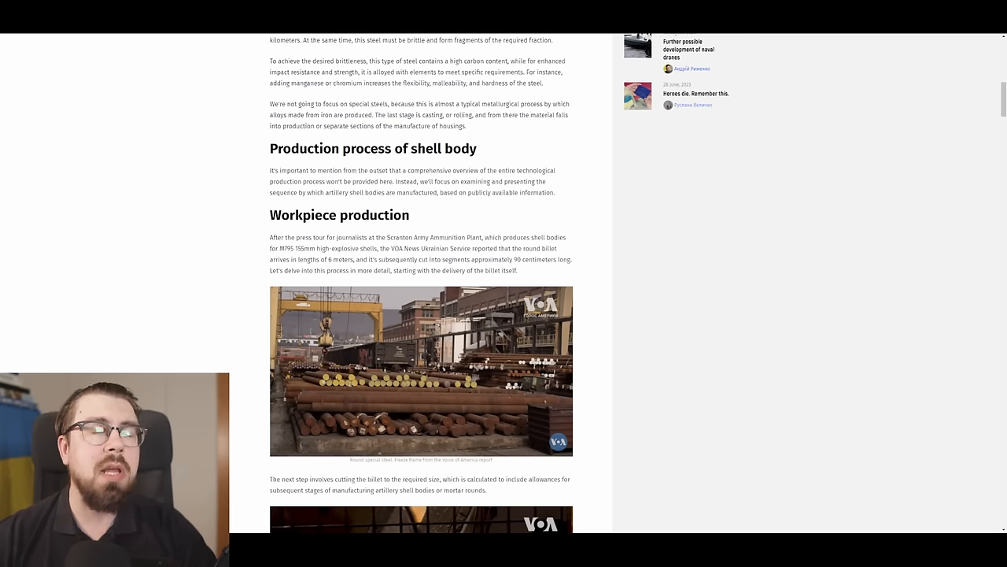
pyautogui.scroll(-3)
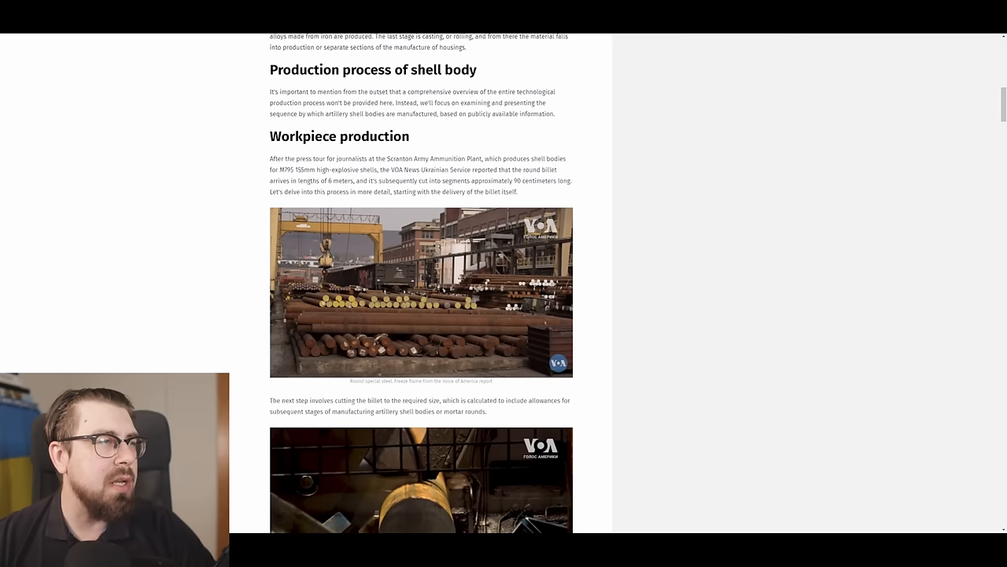
pyautogui.scroll(-3)
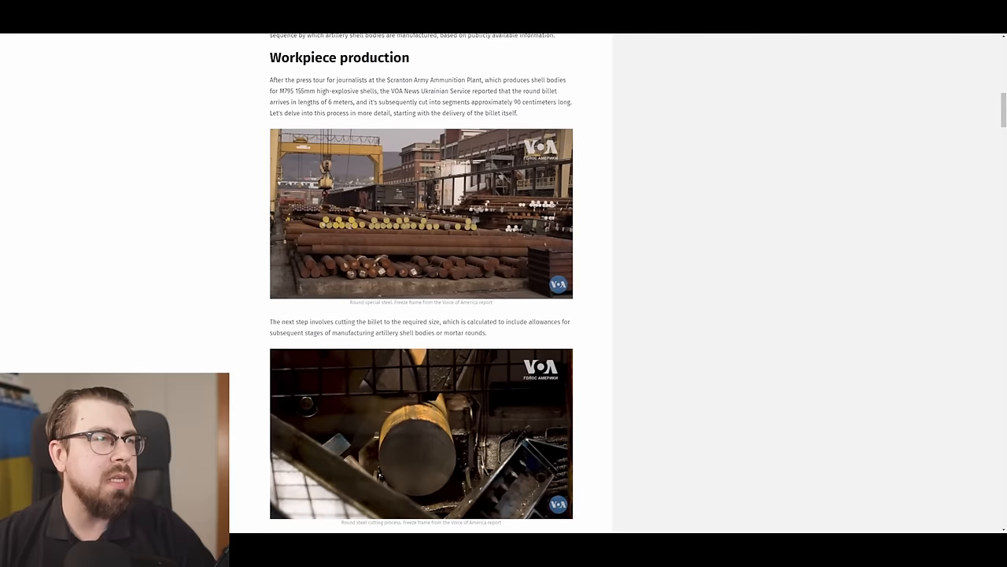
pyautogui.scroll(-3)
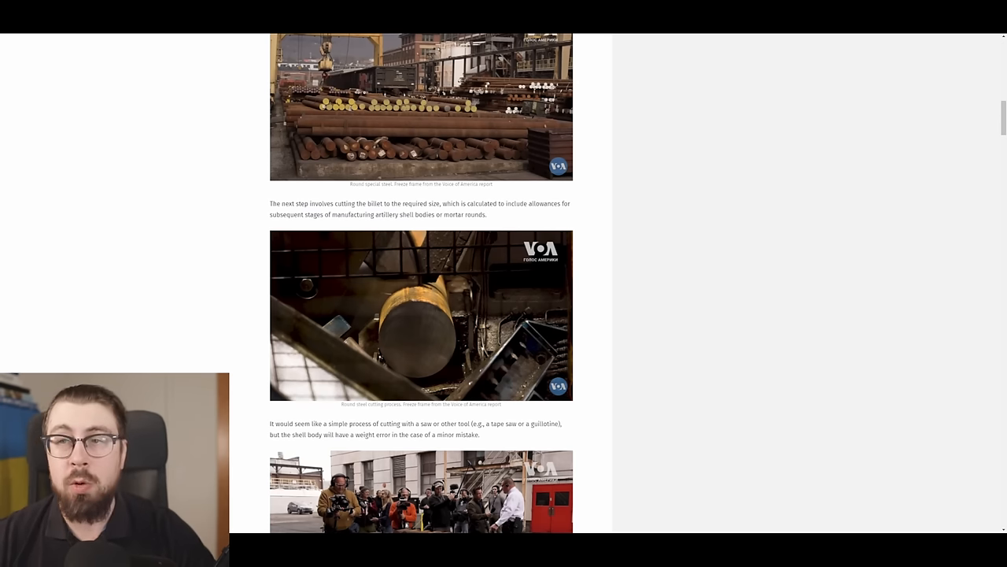
pyautogui.scroll(-3)
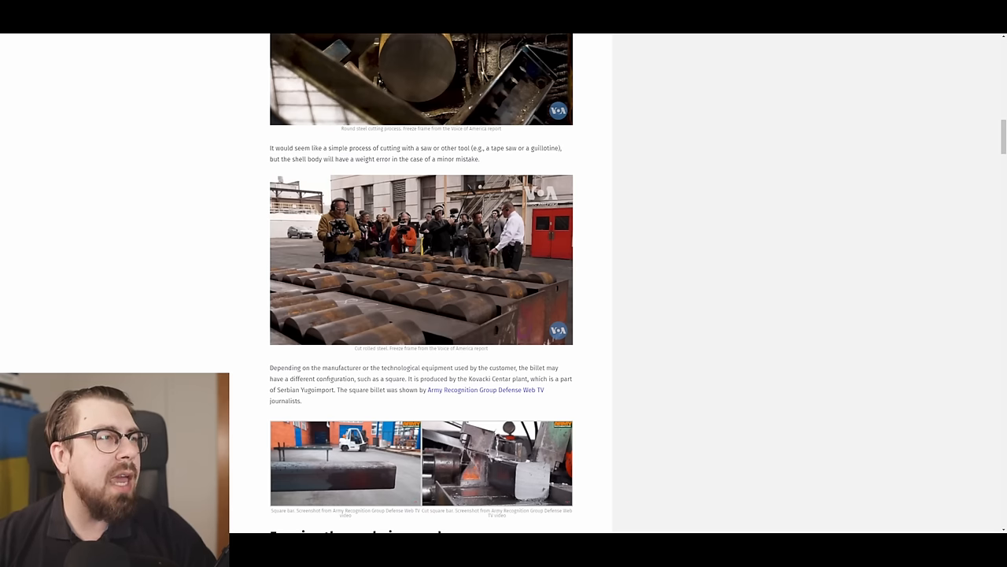
pyautogui.scroll(-3)
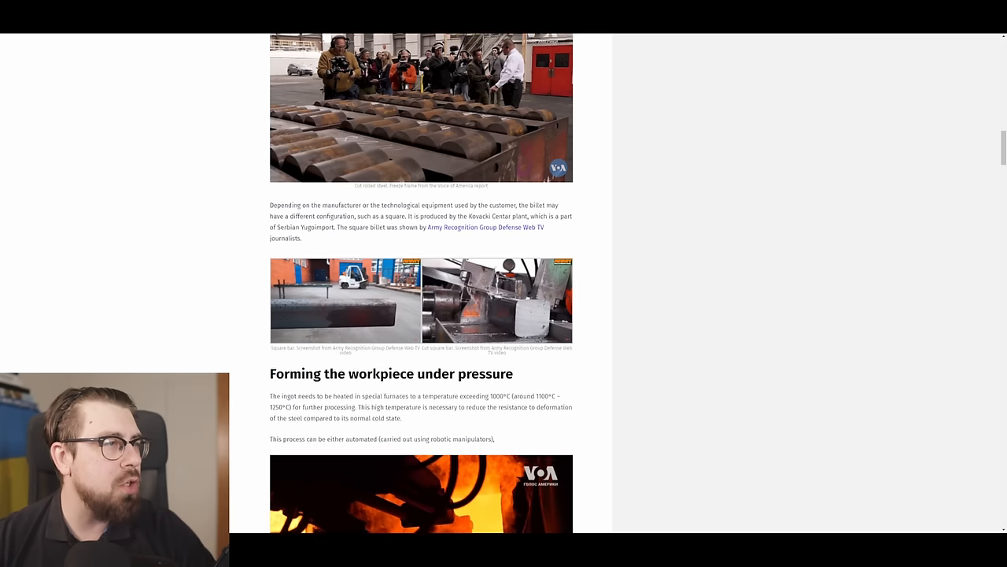
pyautogui.scroll(-3)
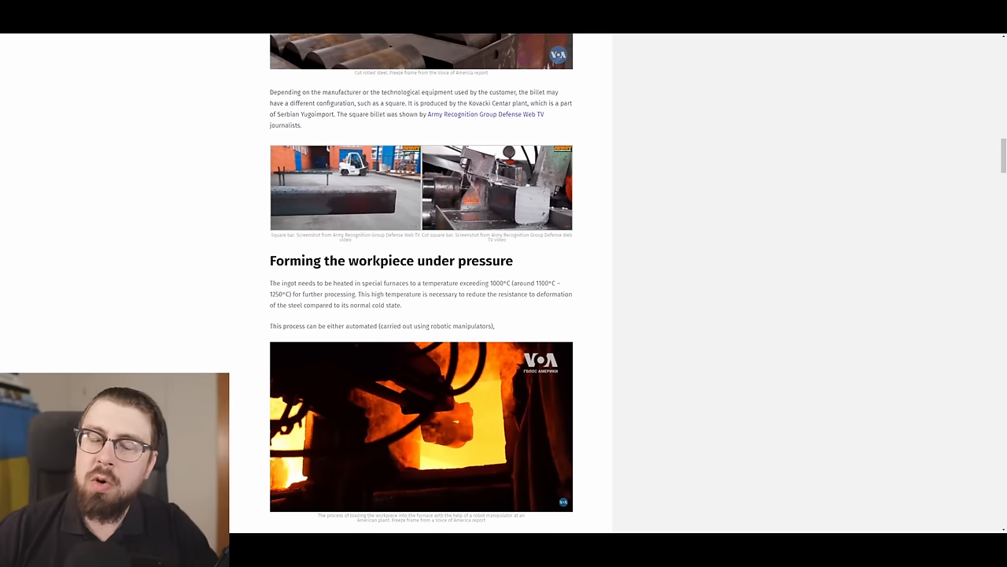
pyautogui.scroll(-3)
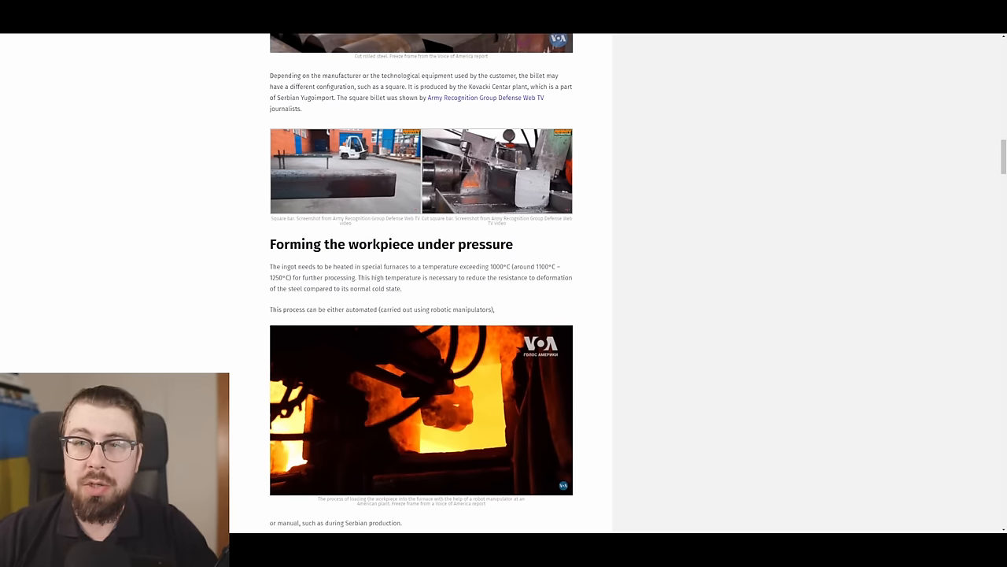
pyautogui.scroll(-3)
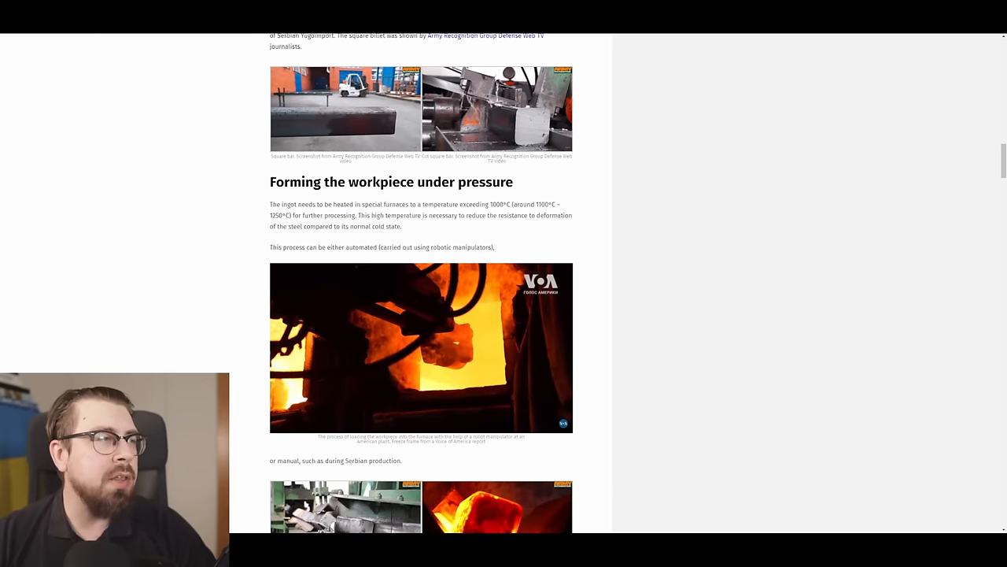
pyautogui.scroll(-3)
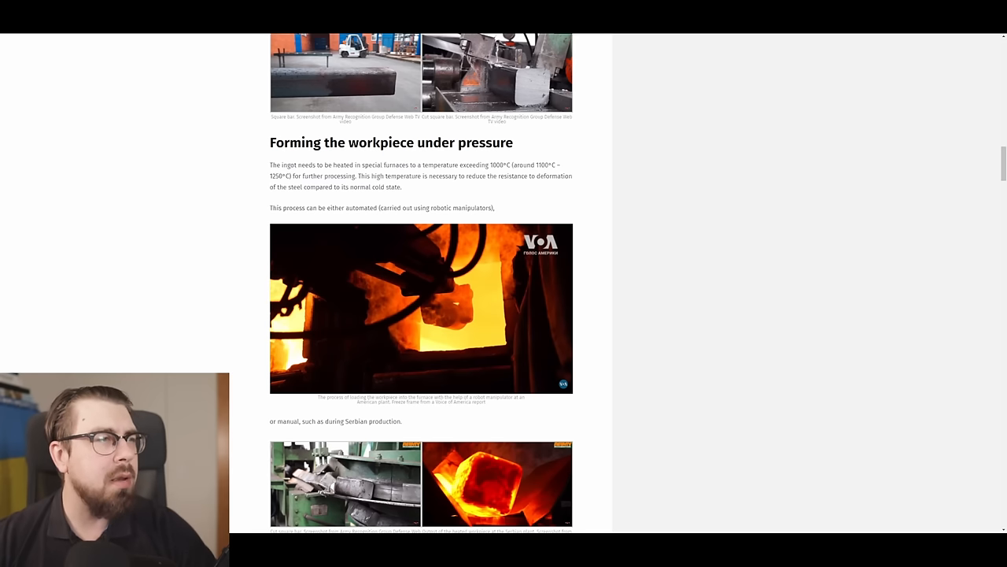
pyautogui.scroll(-3)
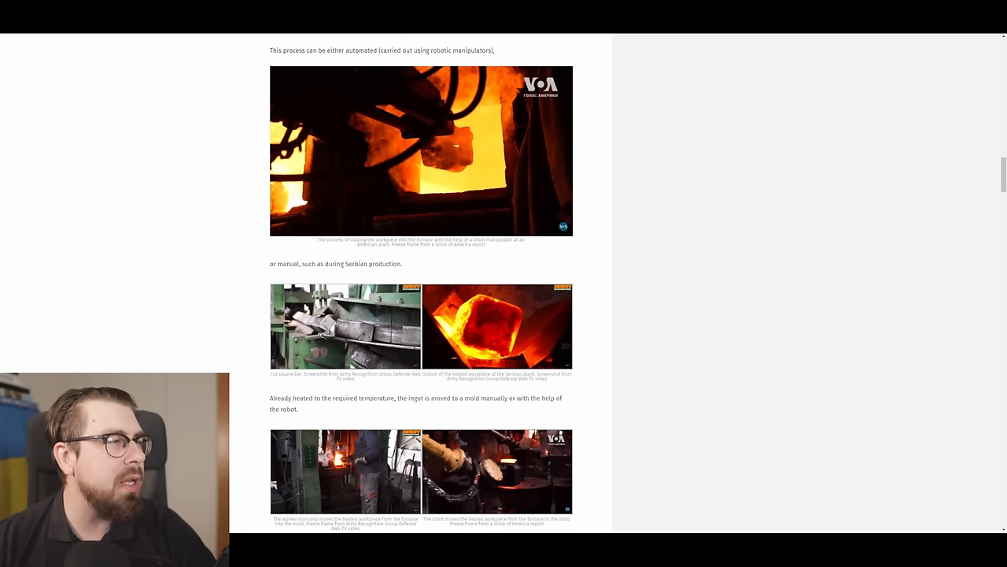
pyautogui.scroll(-3)
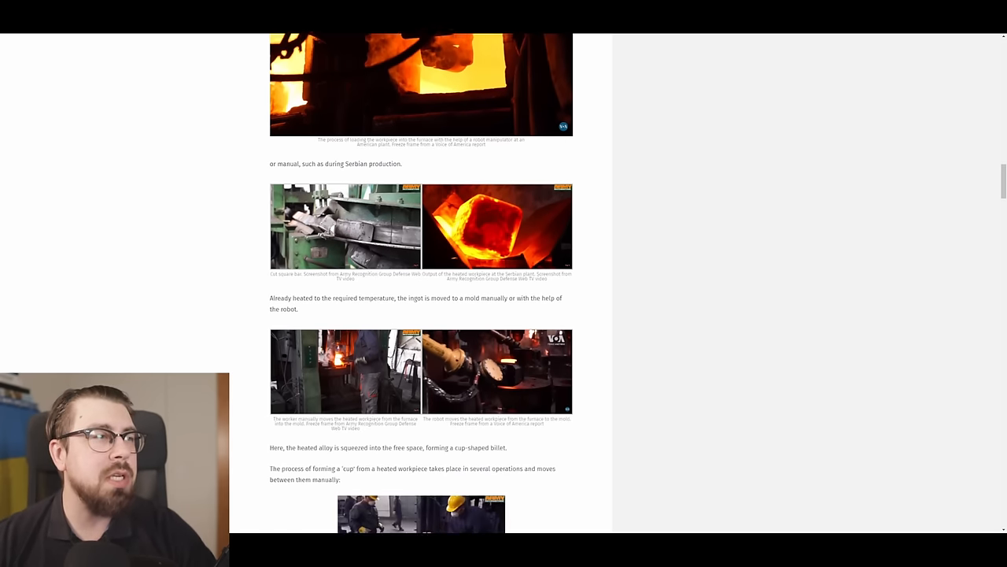
pyautogui.scroll(-3)
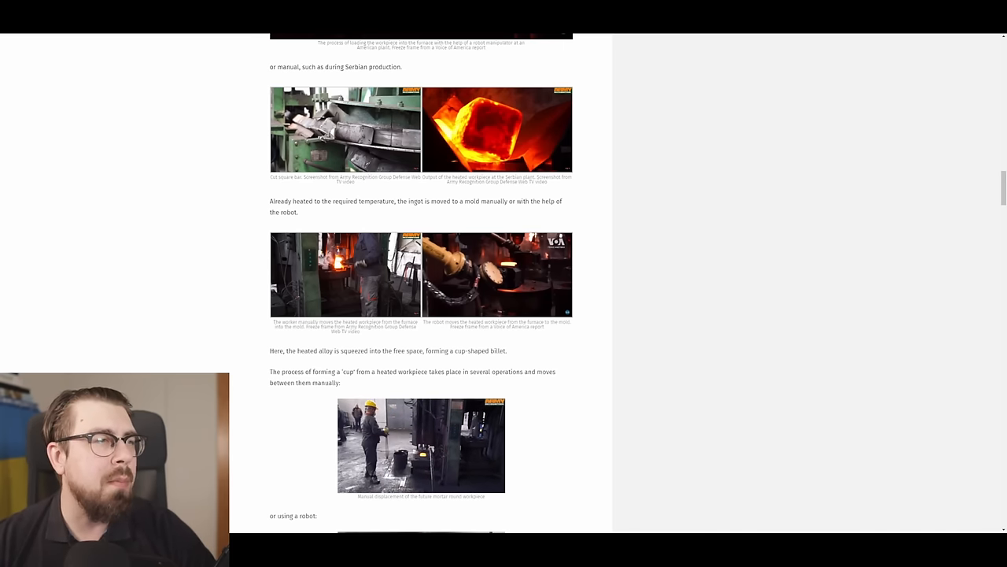
pyautogui.scroll(-3)
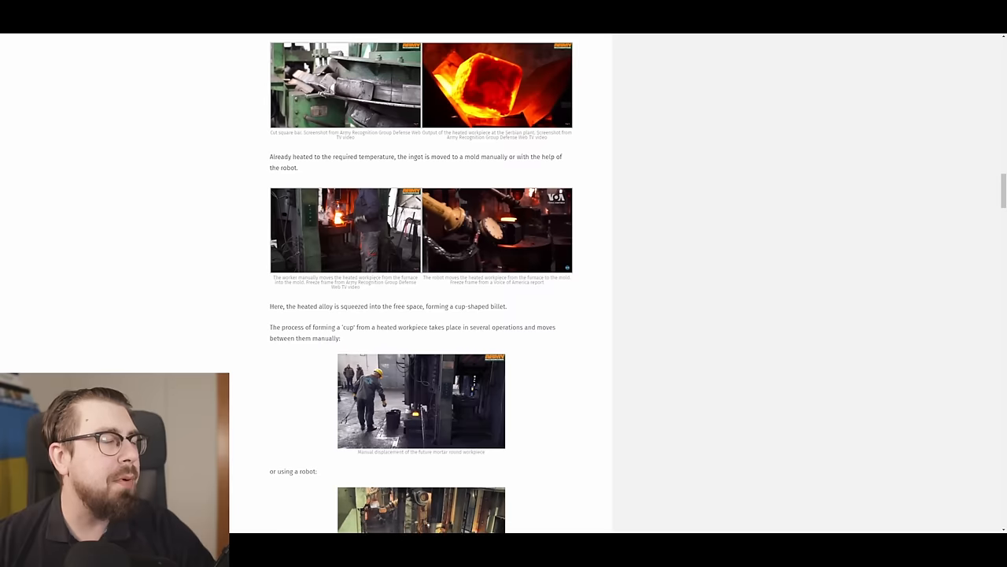
pyautogui.scroll(-3)
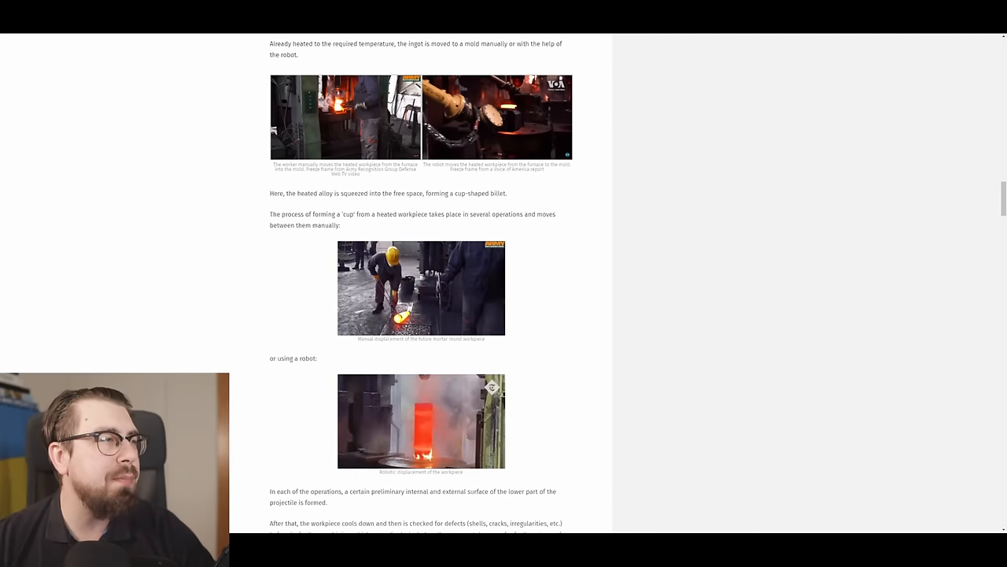
pyautogui.scroll(-3)
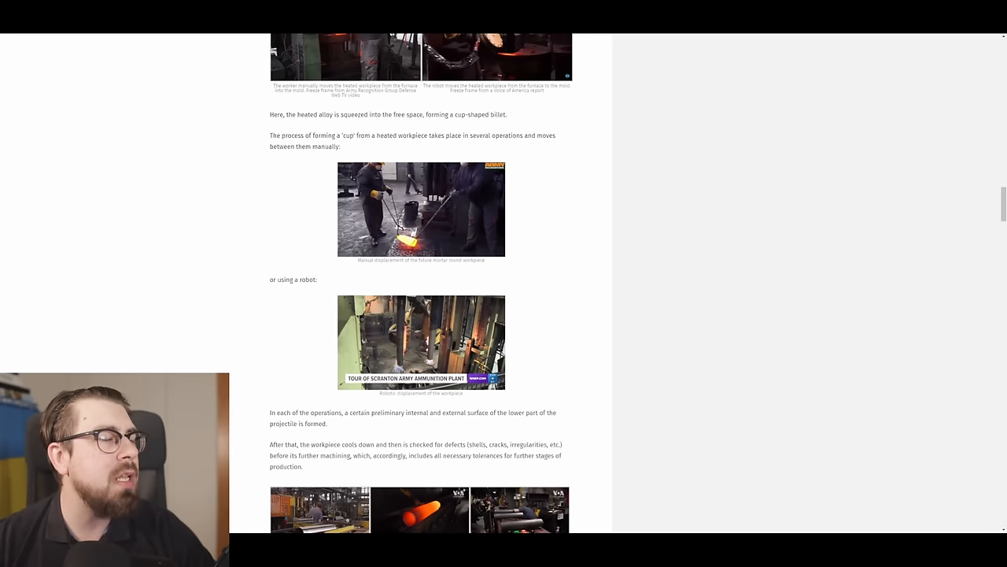
pyautogui.scroll(-3)
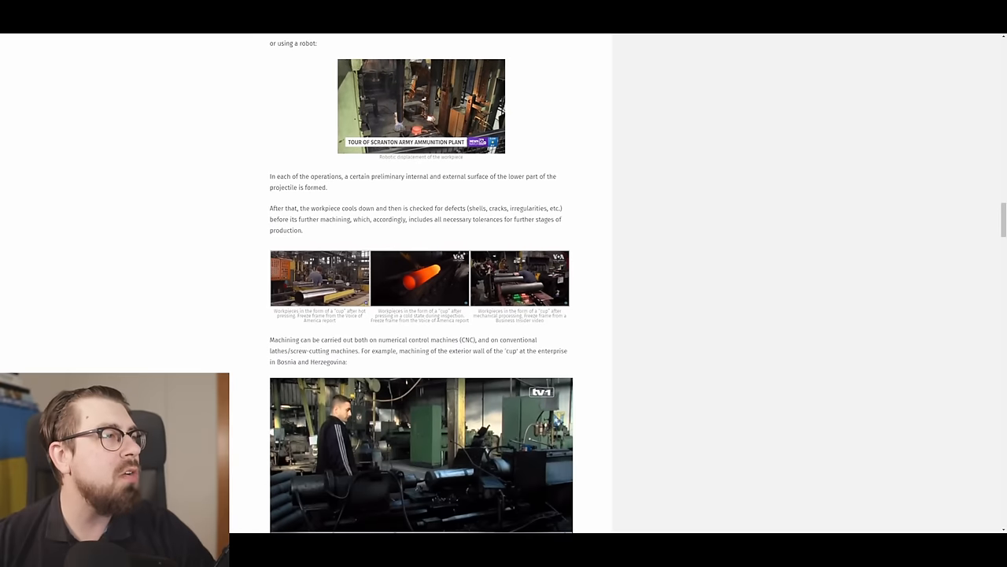
pyautogui.scroll(-3)
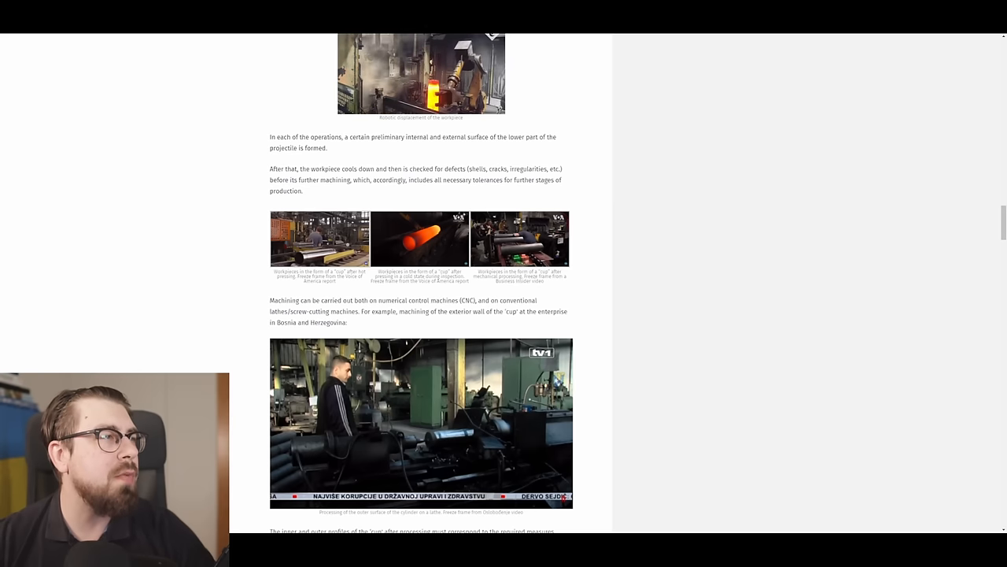
pyautogui.scroll(-3)
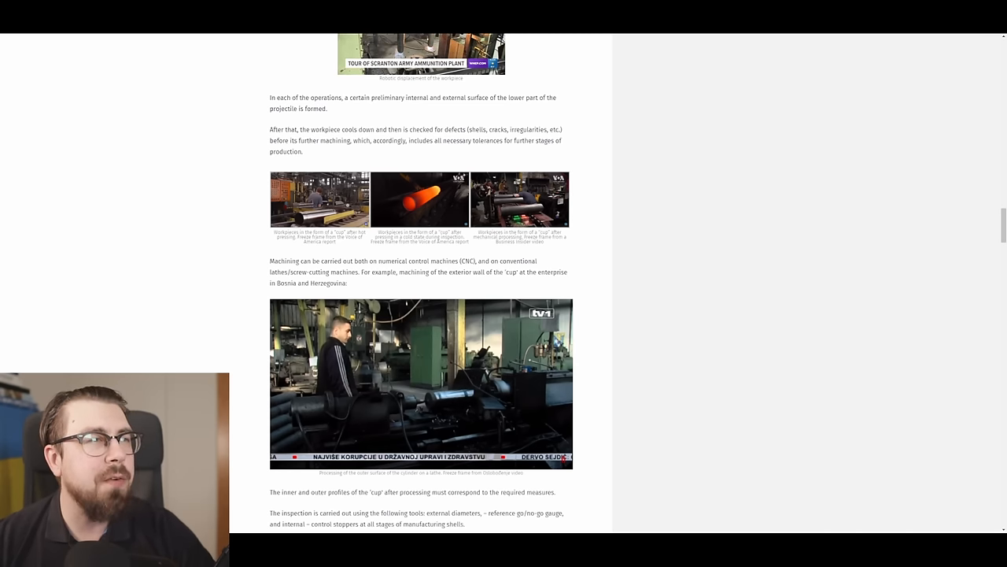
pyautogui.scroll(-3)
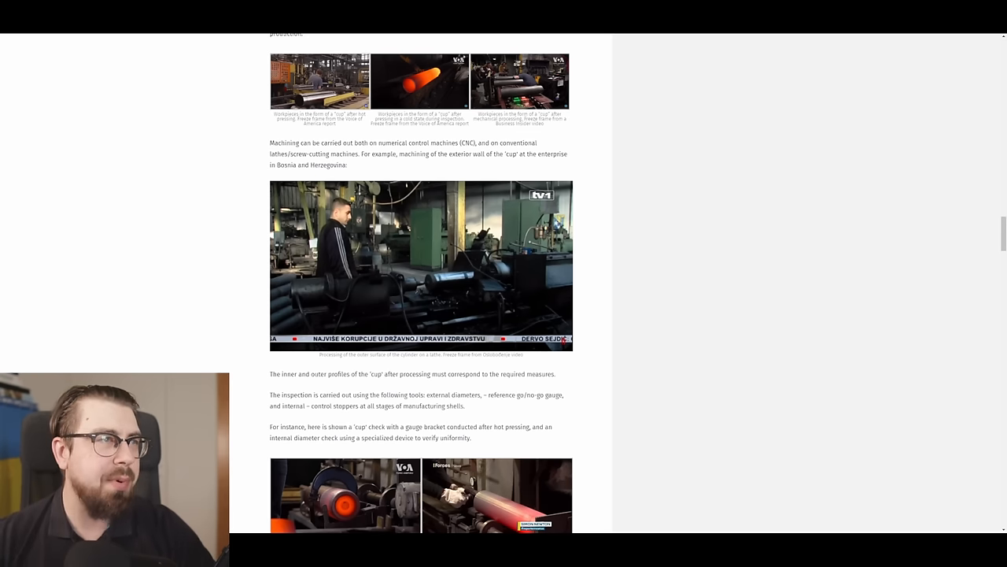
pyautogui.scroll(-3)
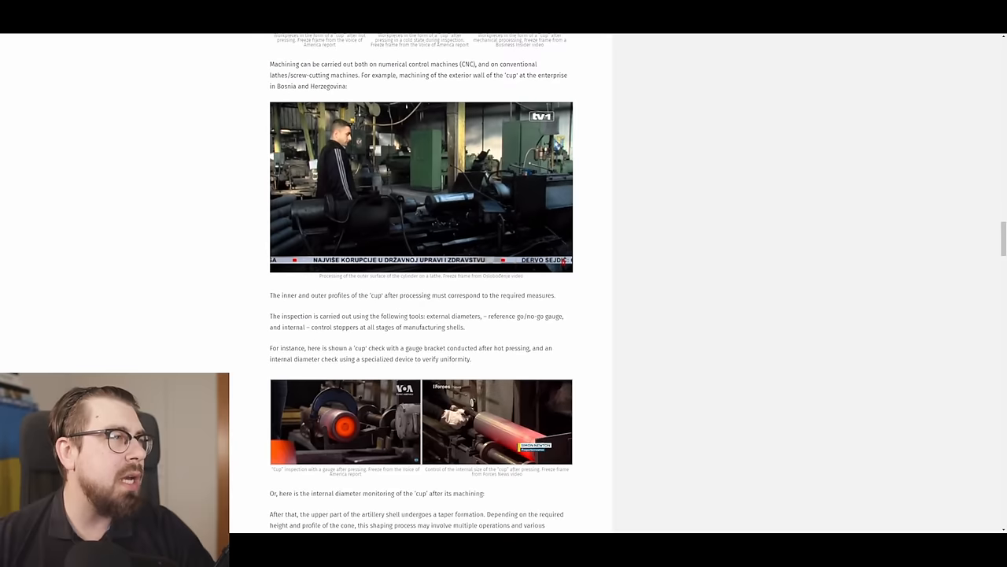
pyautogui.scroll(-3)
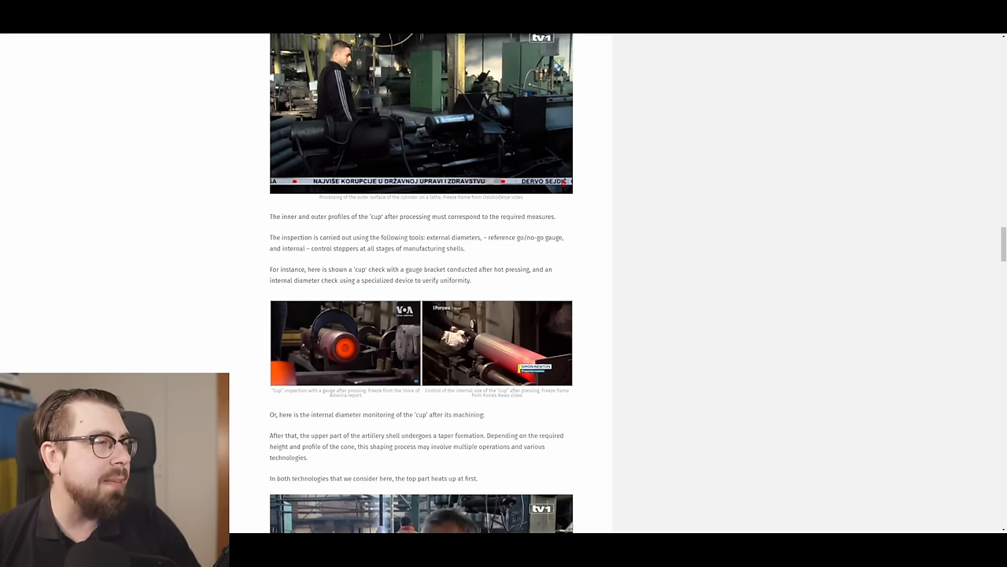
pyautogui.scroll(-3)
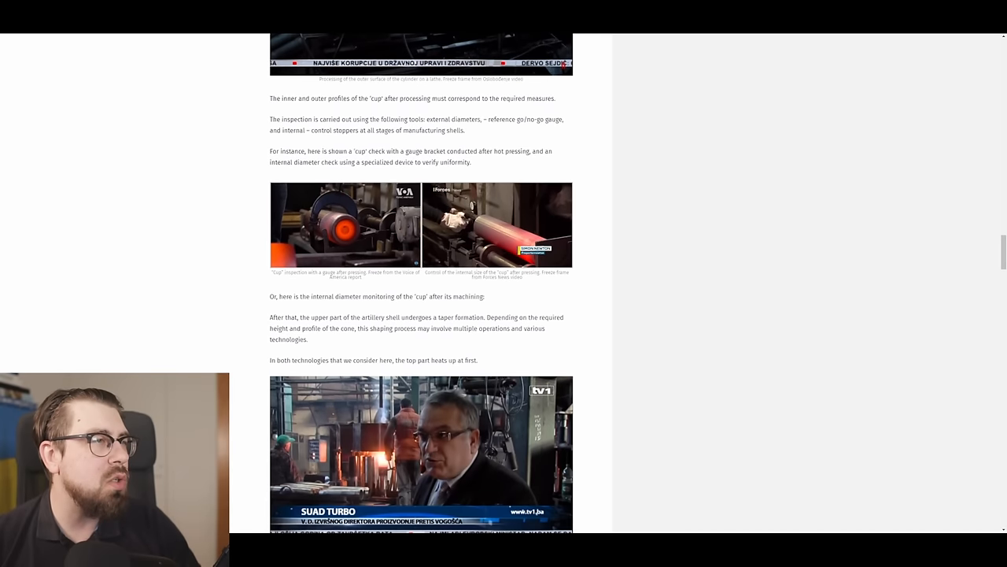
pyautogui.scroll(-3)
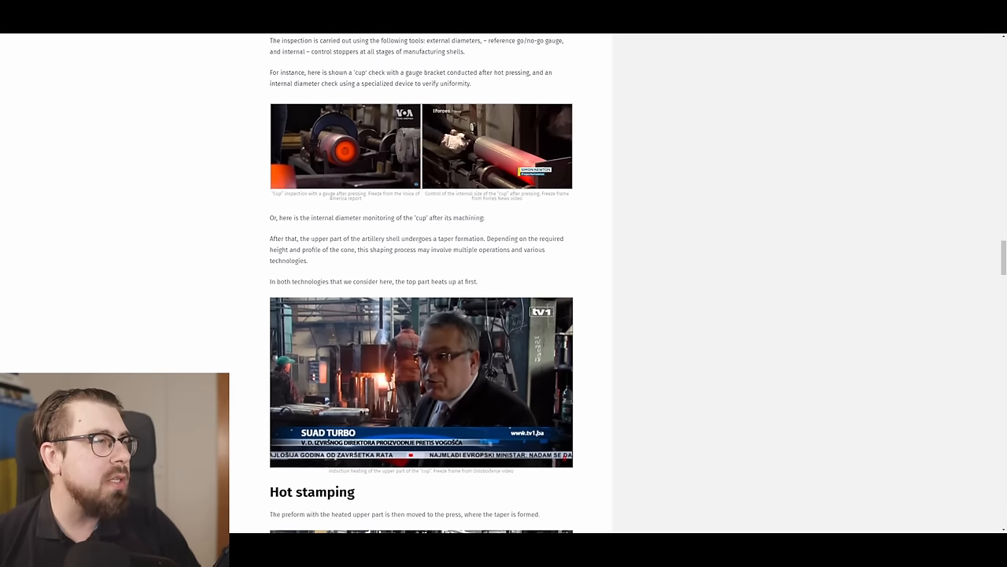
pyautogui.scroll(-3)
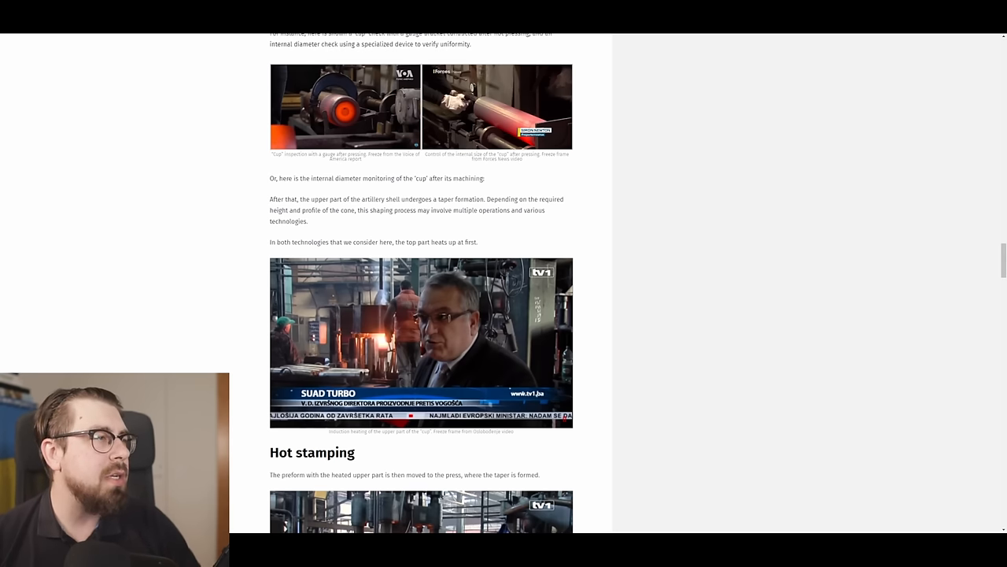
pyautogui.scroll(-3)
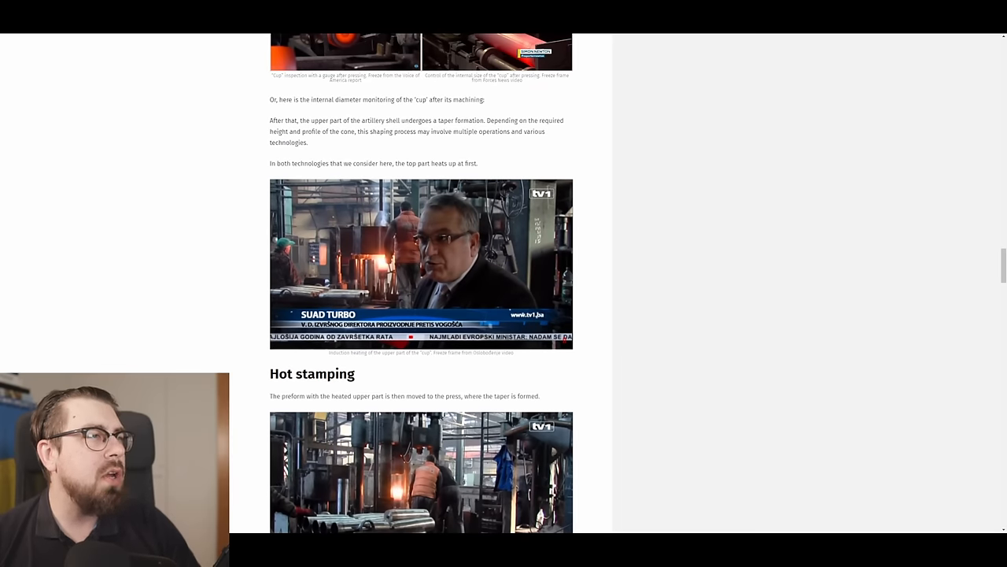
pyautogui.scroll(-3)
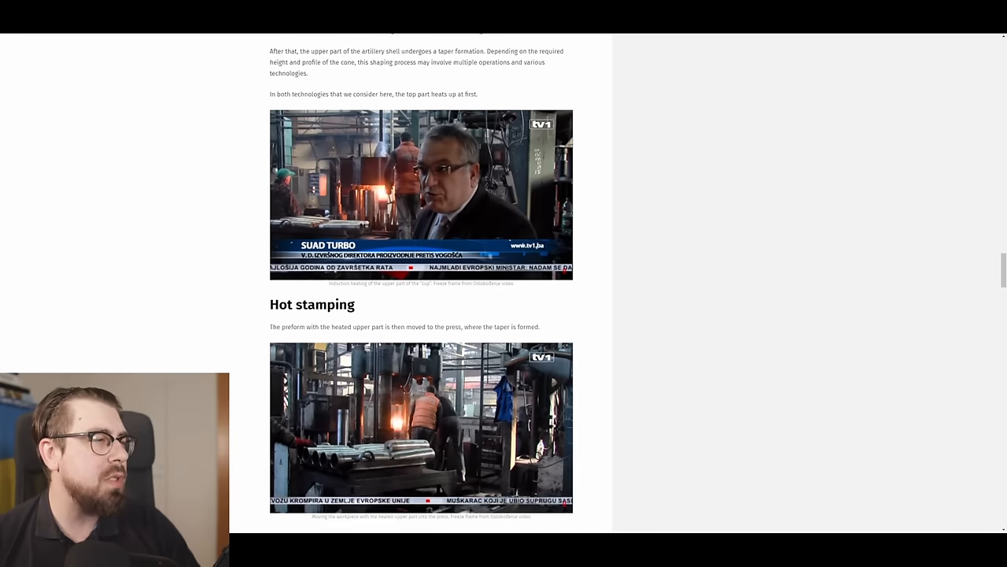
pyautogui.scroll(-3)
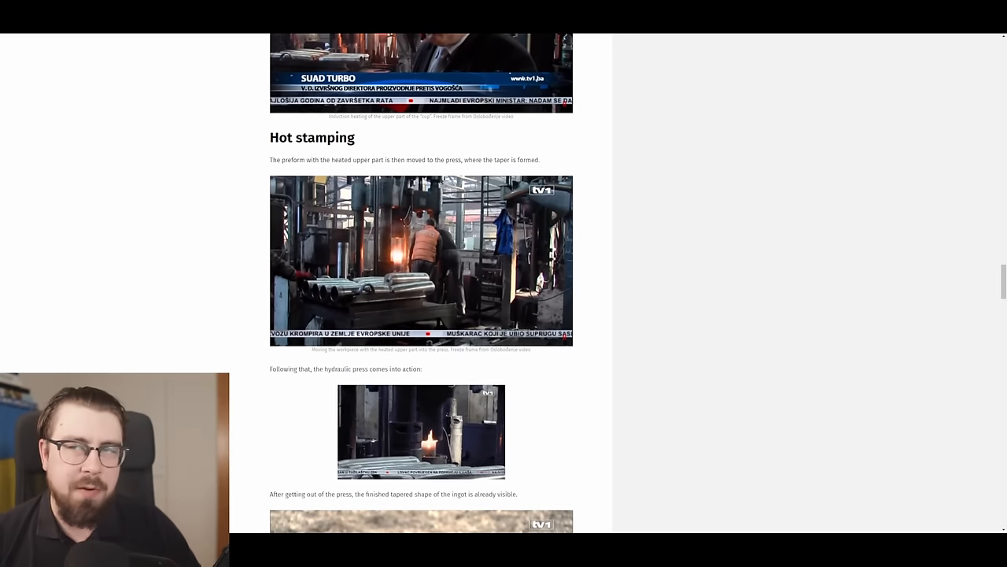
pyautogui.scroll(-3)
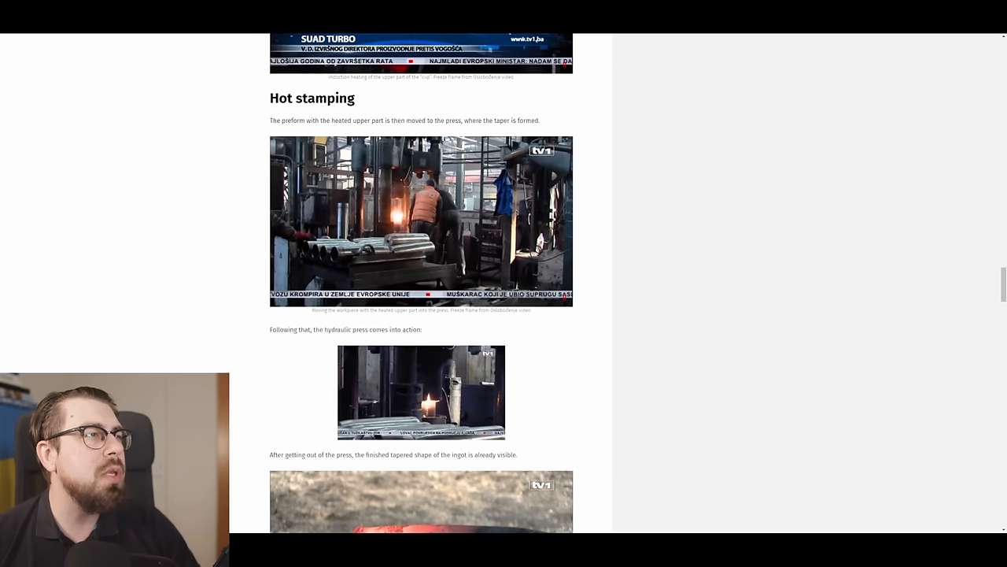
pyautogui.scroll(-3)
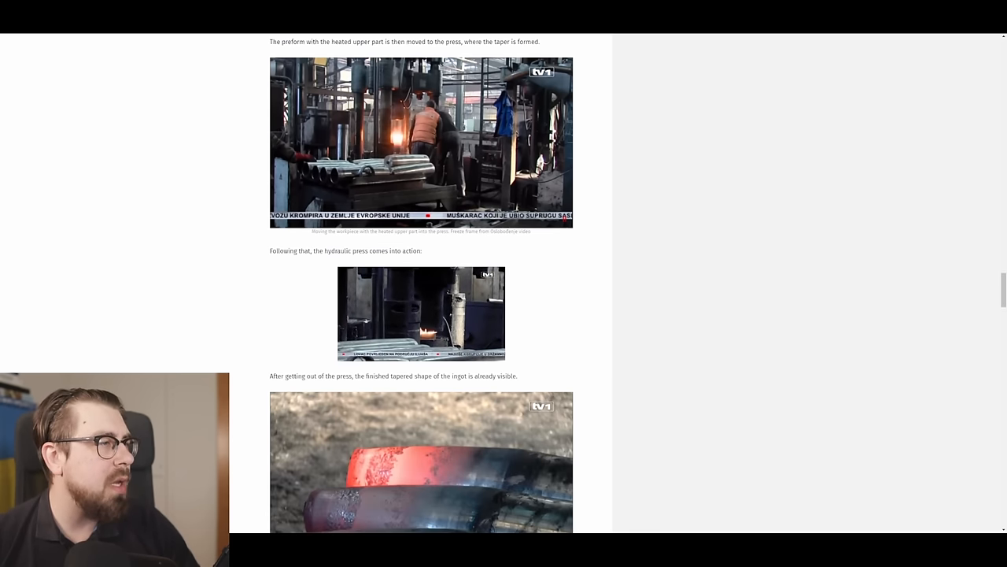
pyautogui.scroll(-3)
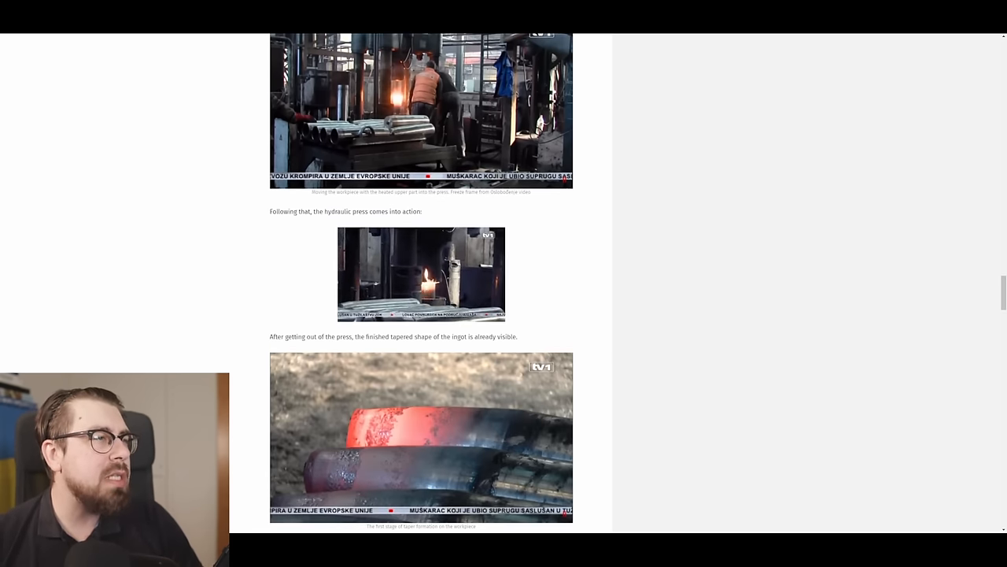
pyautogui.scroll(-3)
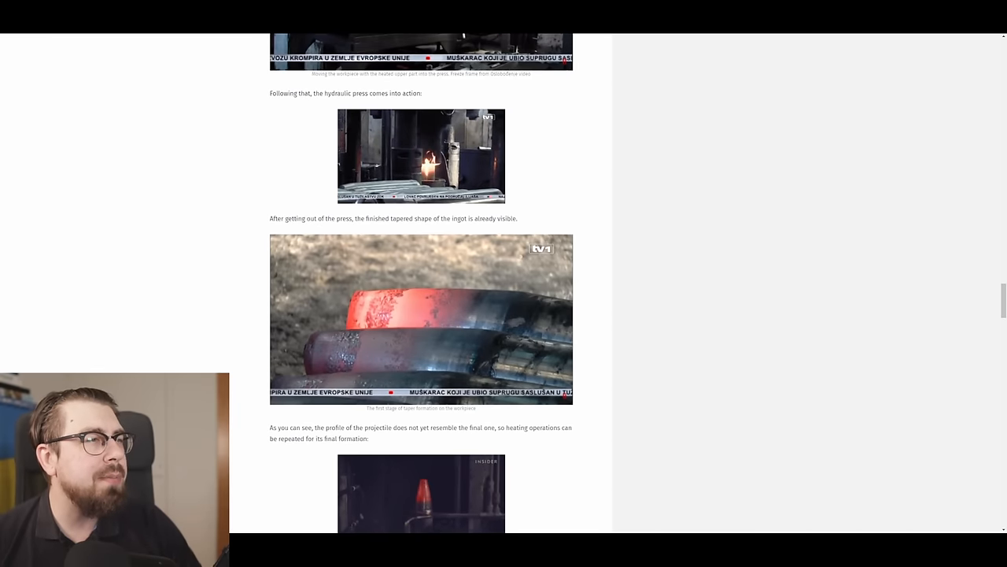
pyautogui.scroll(-3)
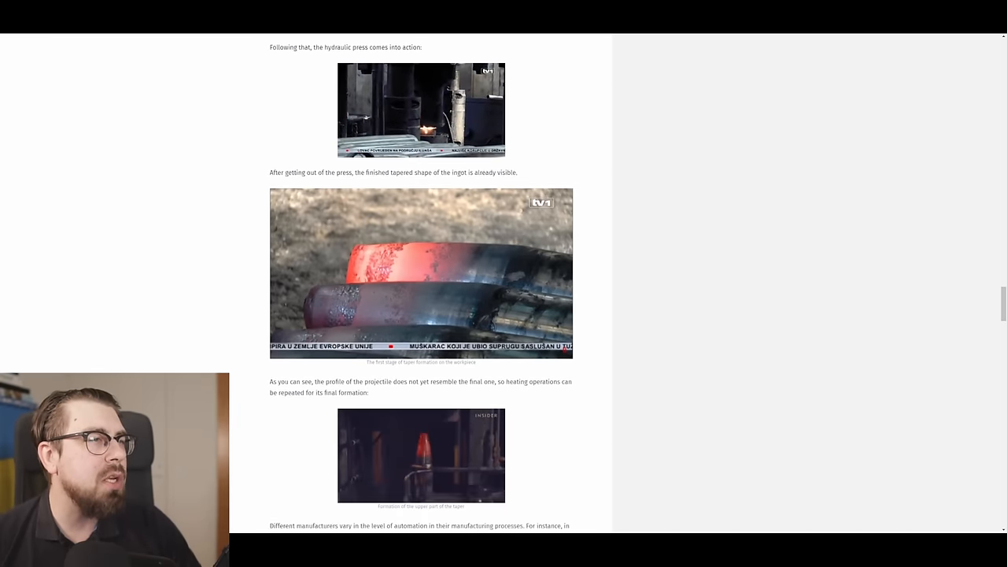
pyautogui.scroll(-3)
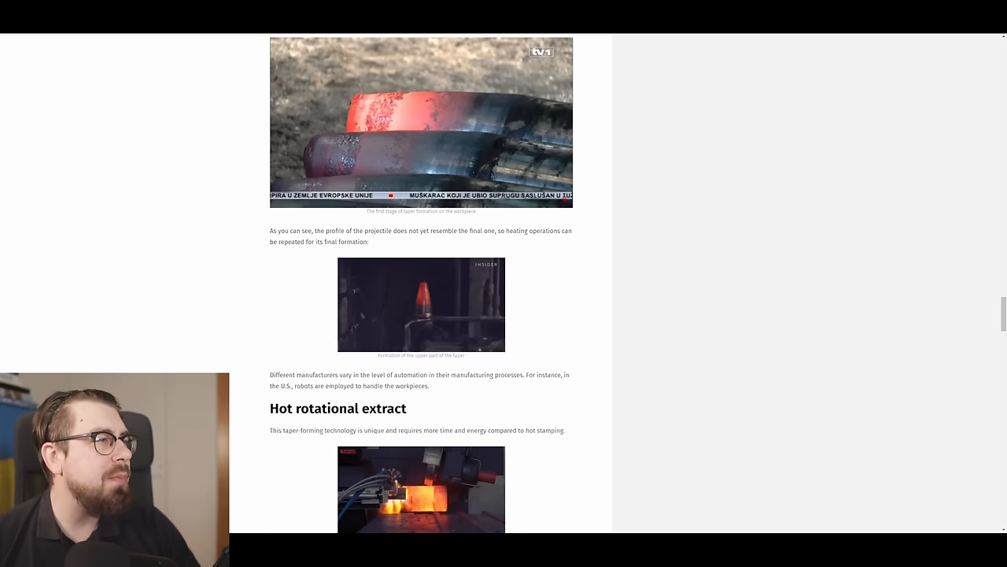
pyautogui.scroll(-3)
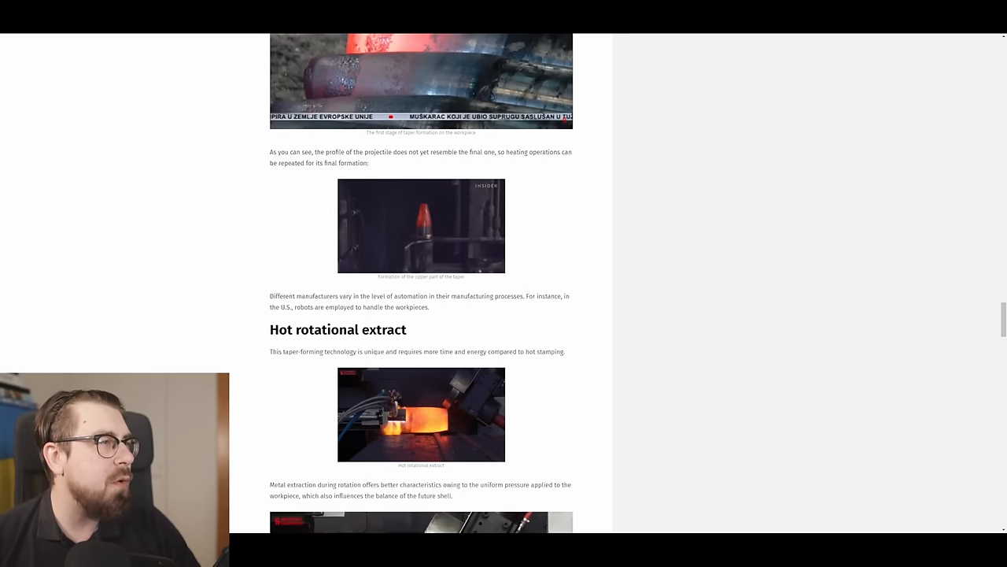
pyautogui.scroll(-3)
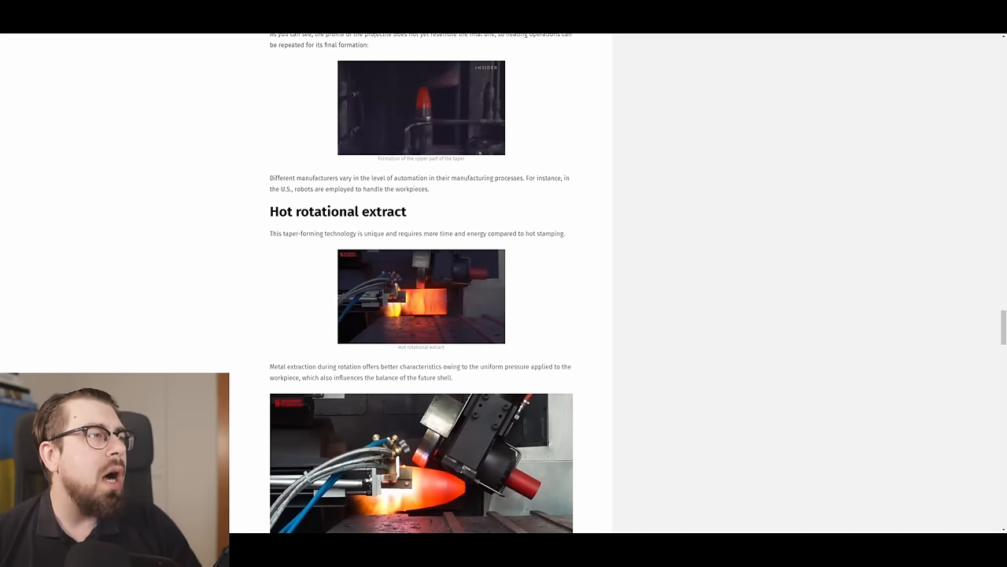
pyautogui.scroll(-3)
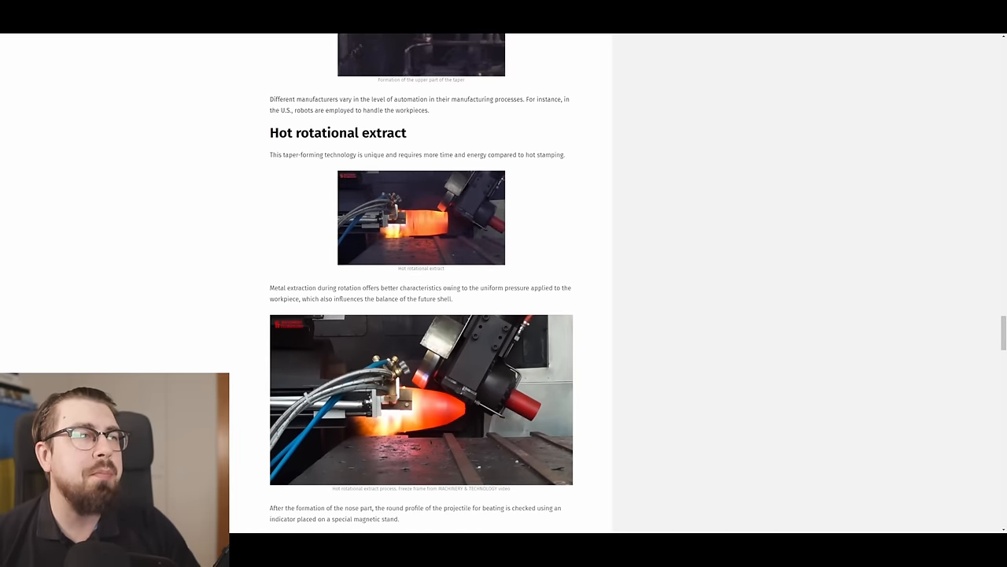
pyautogui.scroll(-3)
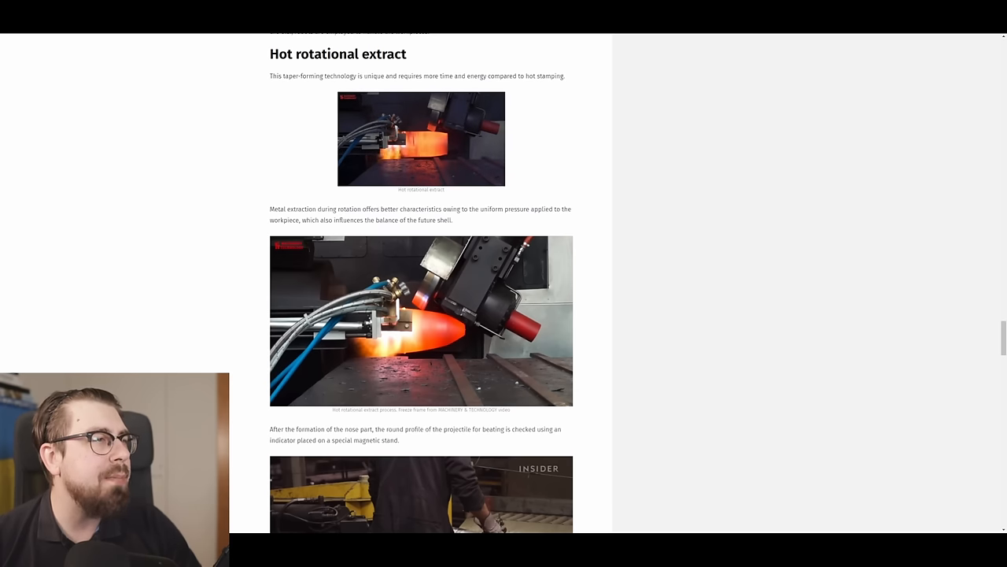
pyautogui.scroll(-3)
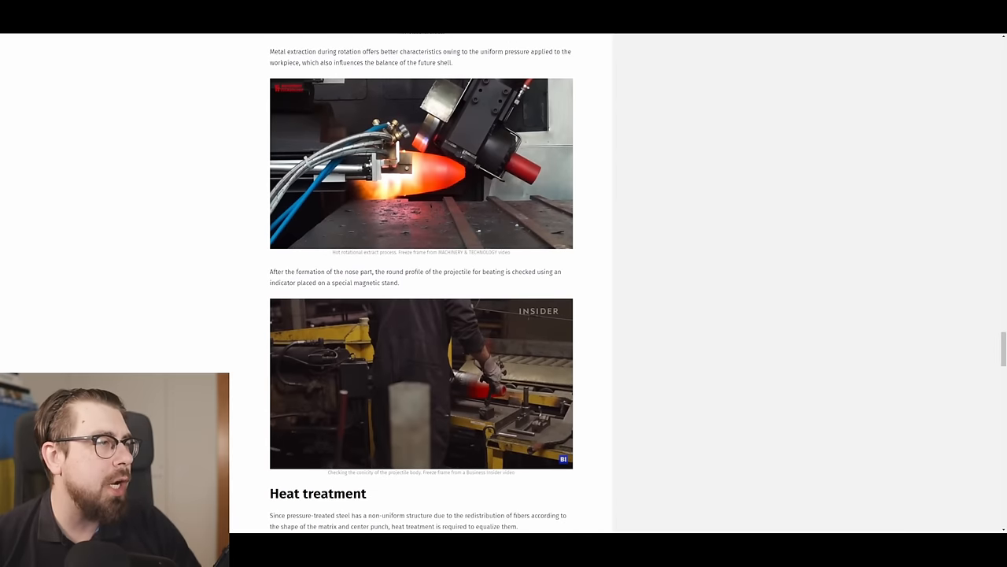
pyautogui.scroll(-3)
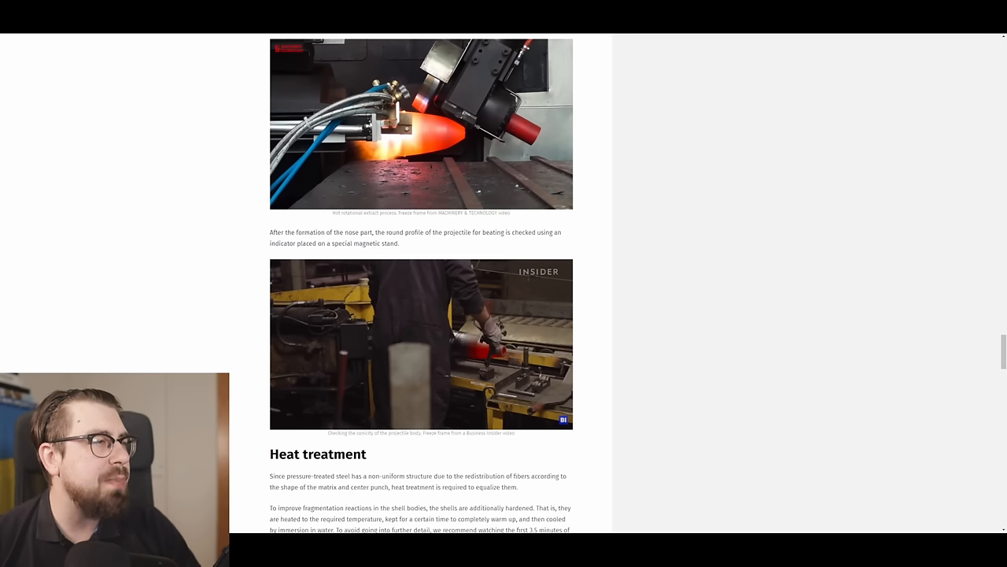
pyautogui.scroll(-3)
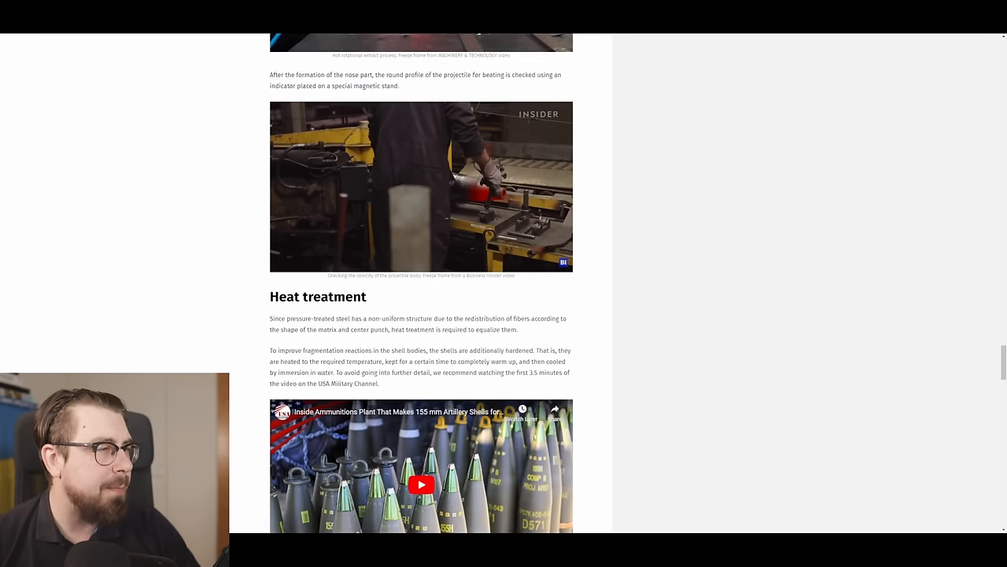
pyautogui.scroll(-3)
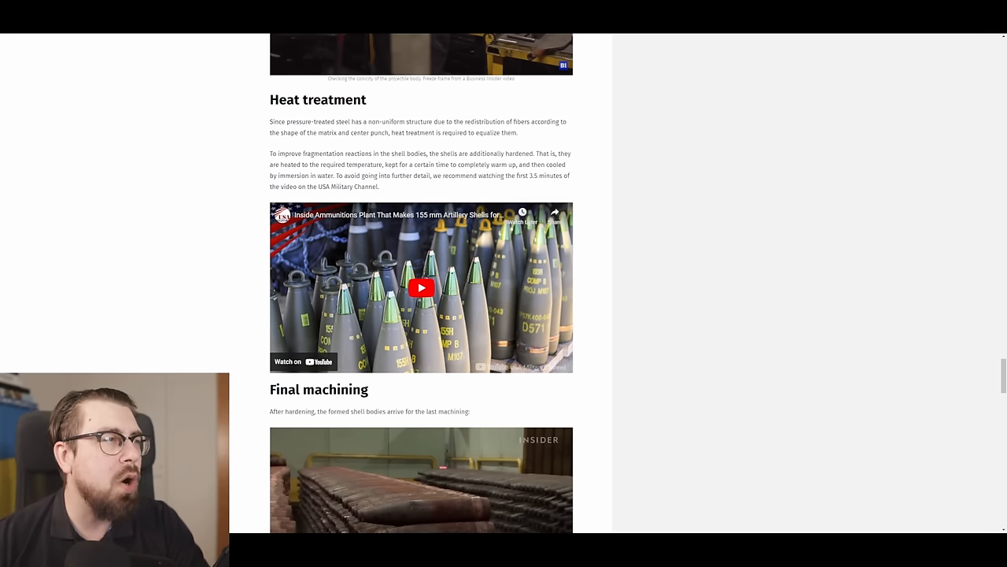
pyautogui.scroll(-3)
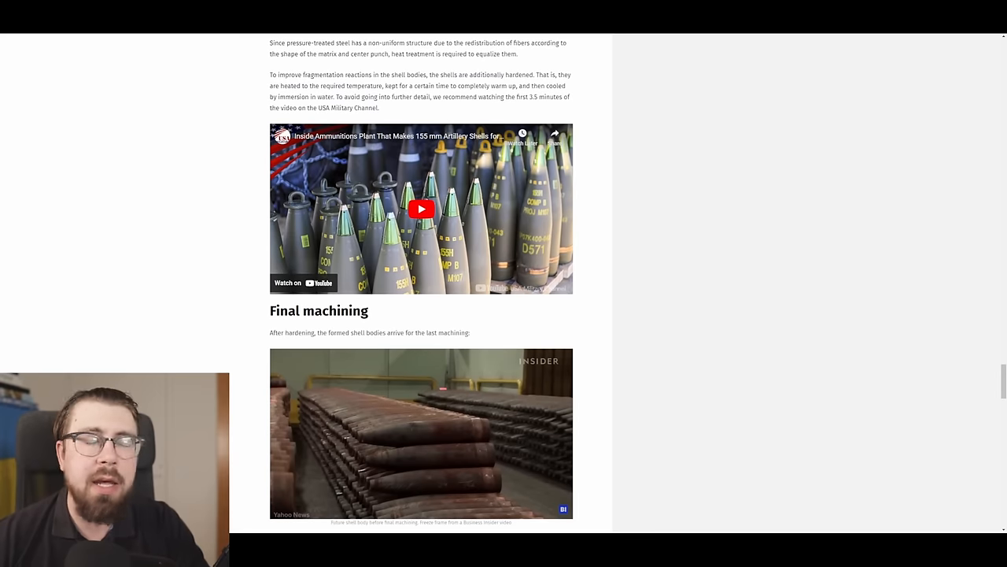
pyautogui.scroll(-3)
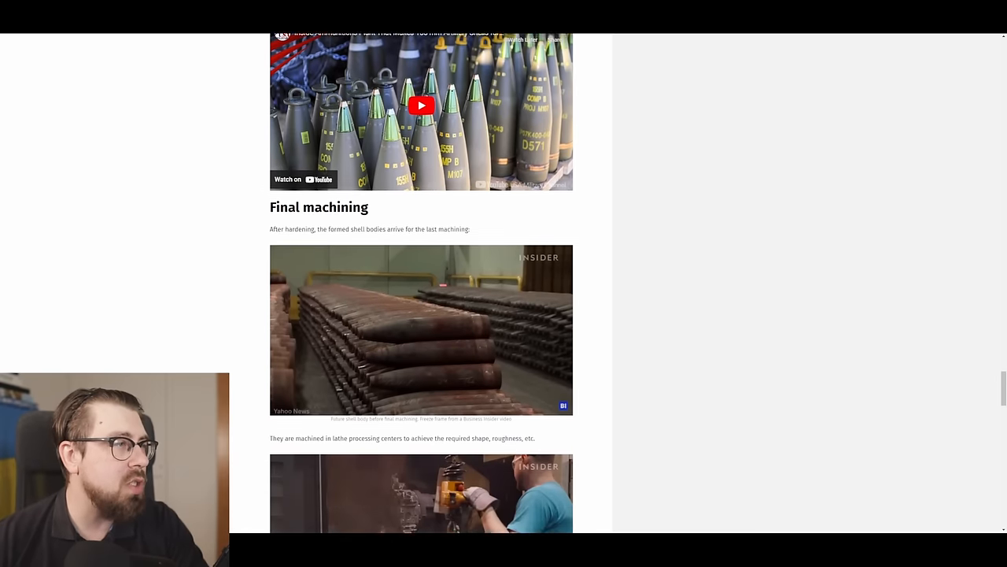
pyautogui.scroll(-3)
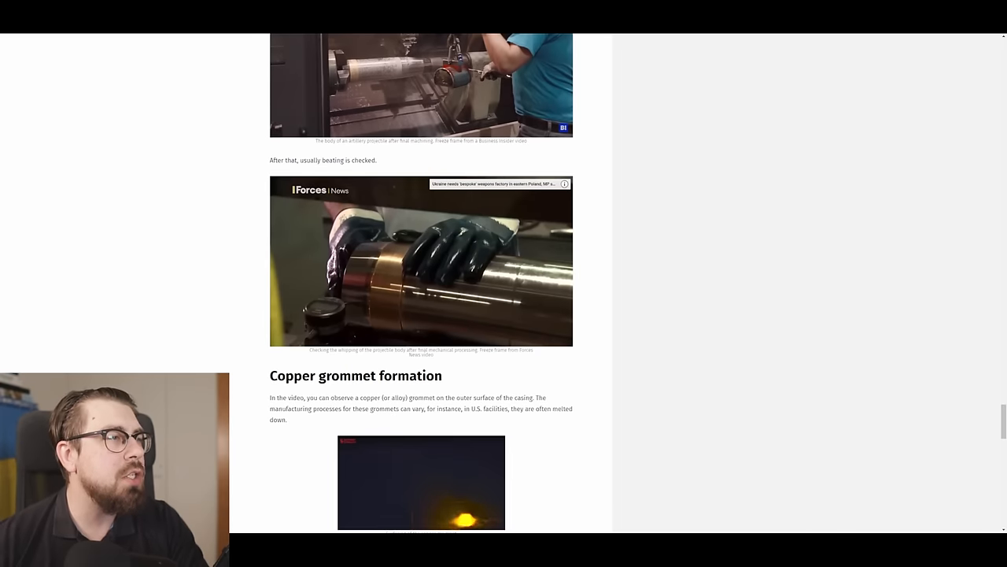
pyautogui.scroll(-3)
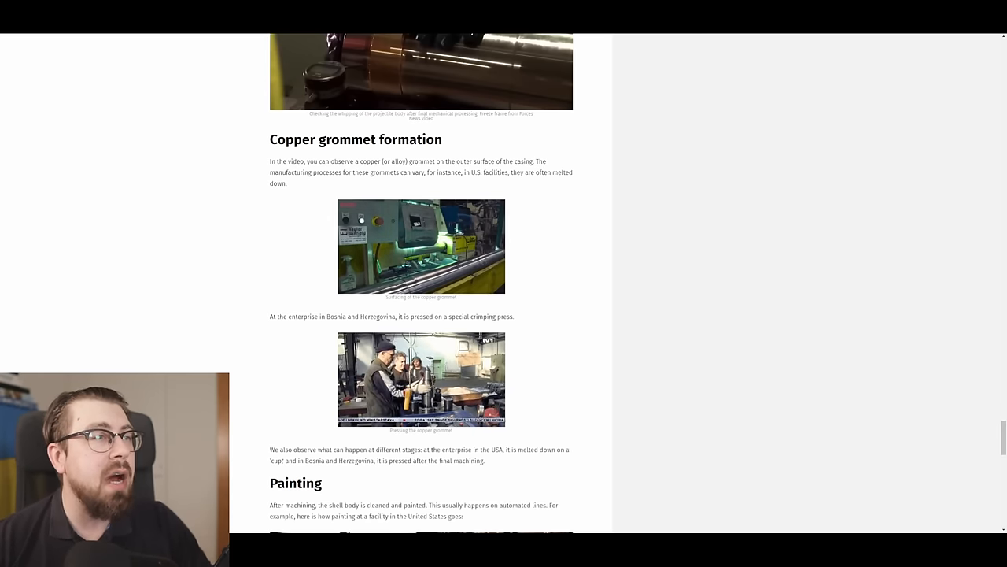
pyautogui.scroll(-3)
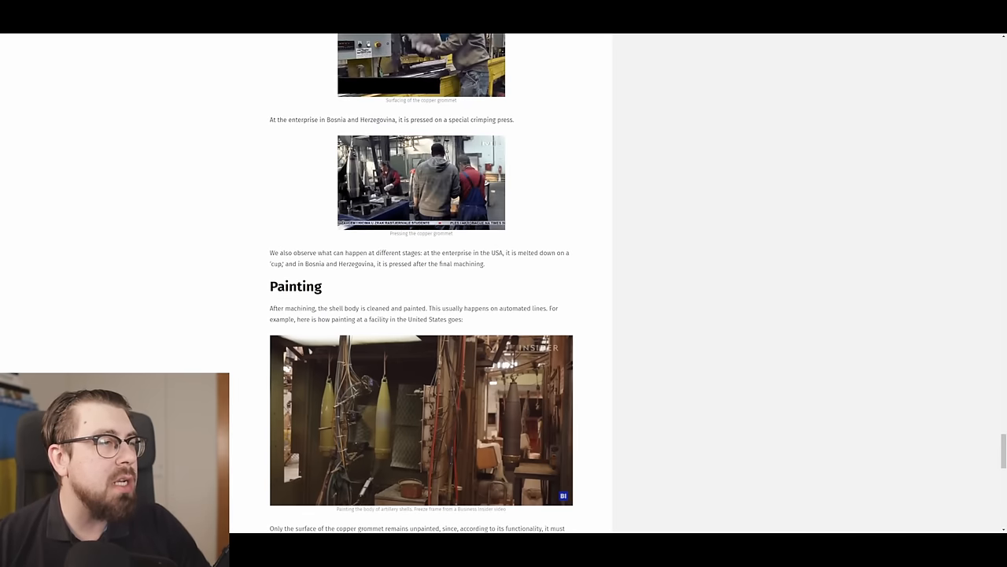
pyautogui.scroll(-3)
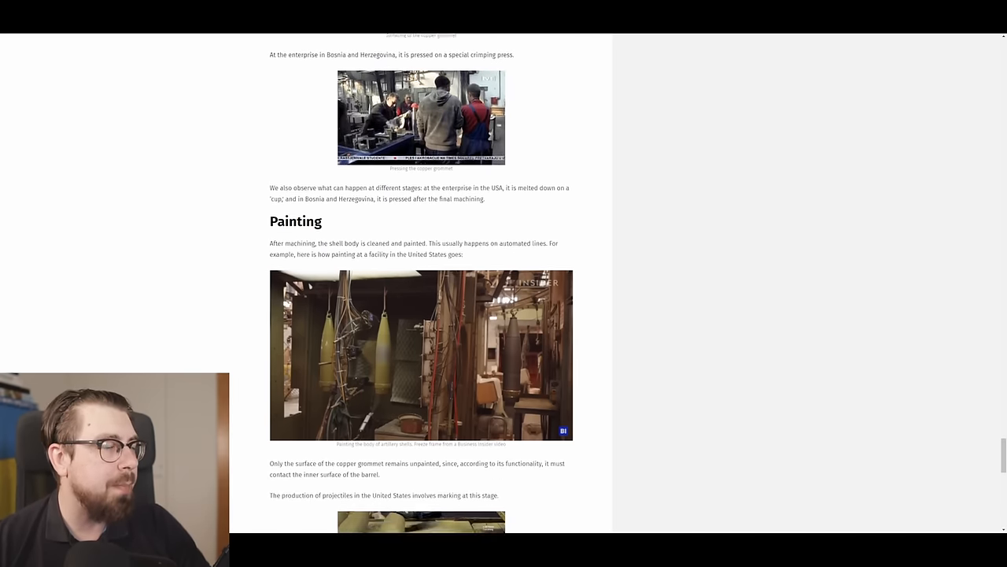
pyautogui.scroll(-3)
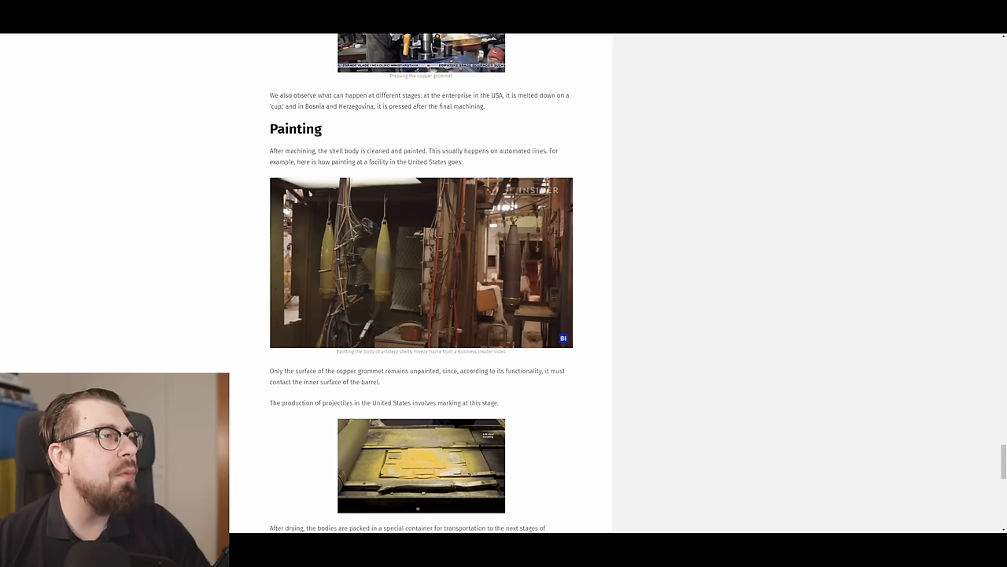
pyautogui.scroll(-3)
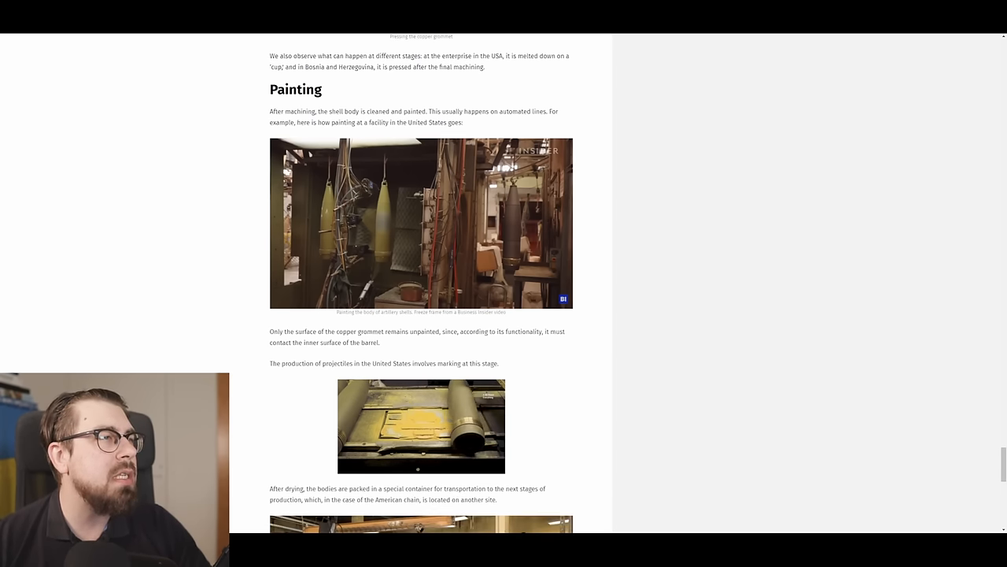
pyautogui.scroll(-3)
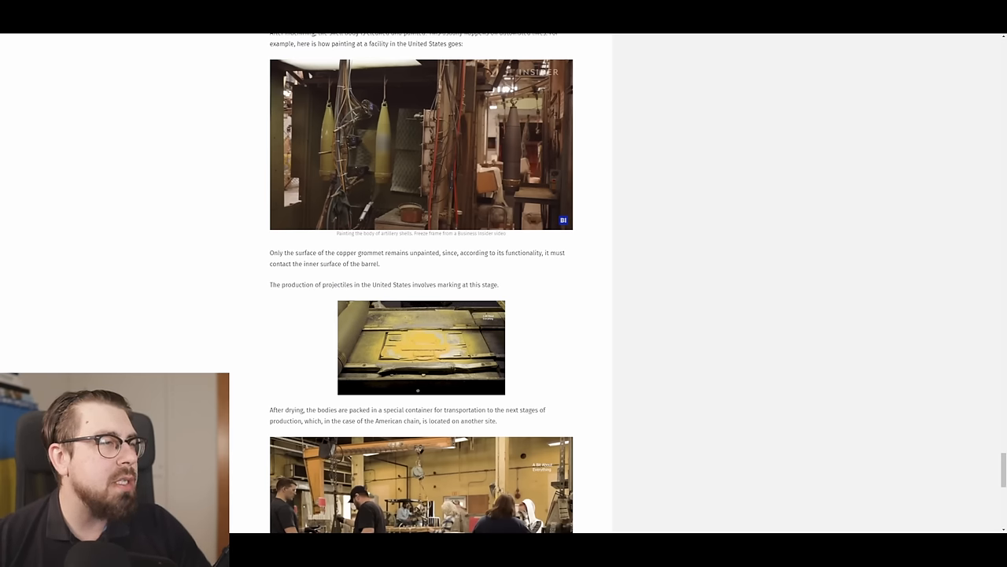
pyautogui.scroll(-3)
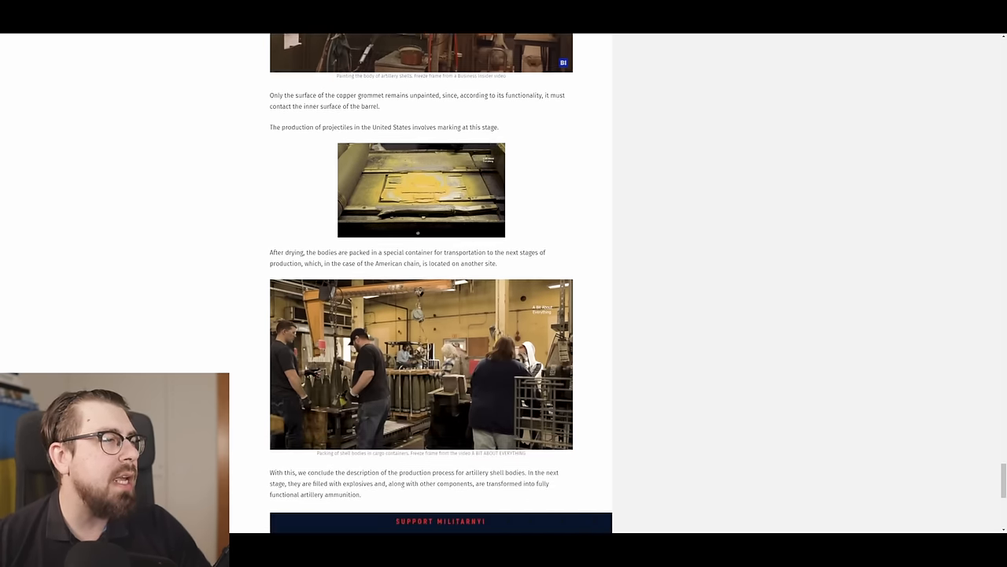